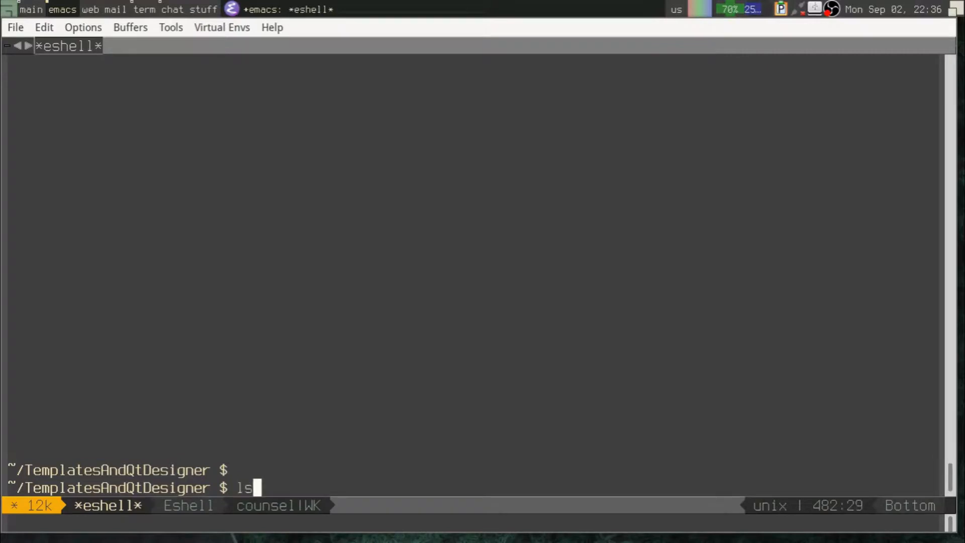
- List the project files with ls, then launch 'designer loginbox.ui' from eshell
key("Return")
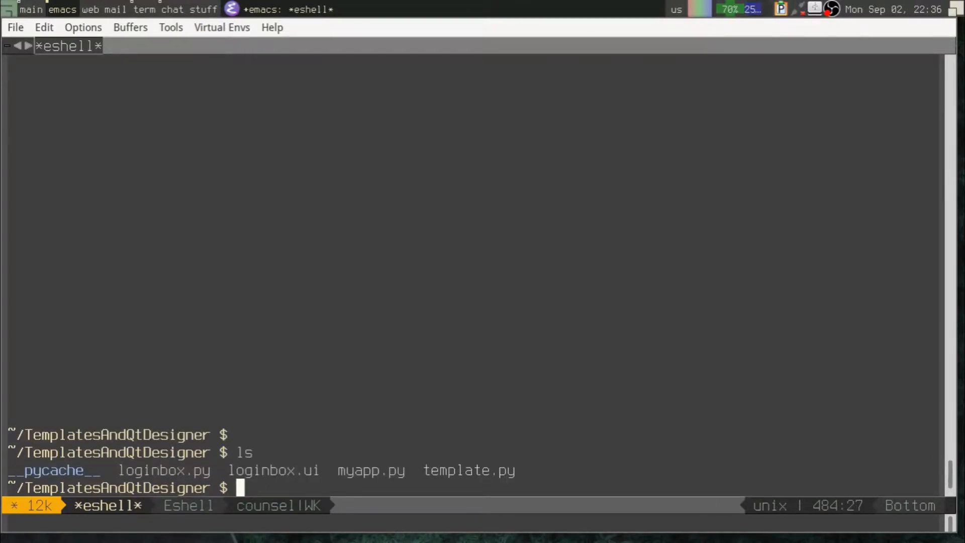
type("design")
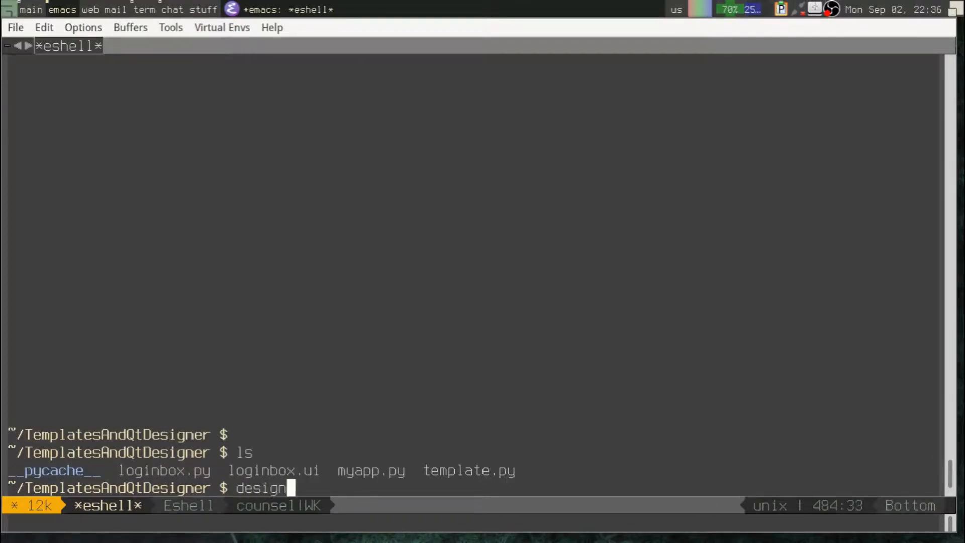
type("er loginbox.ui")
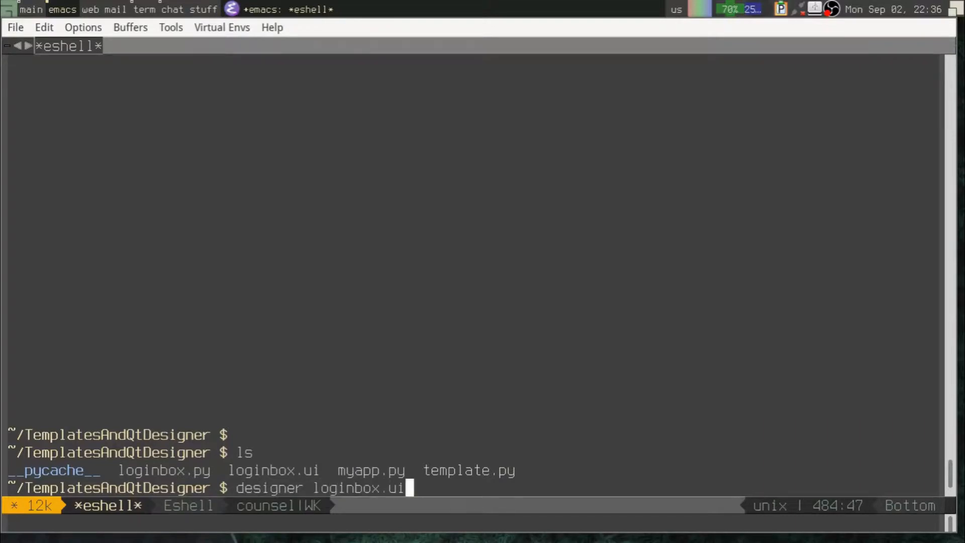
key("Return")
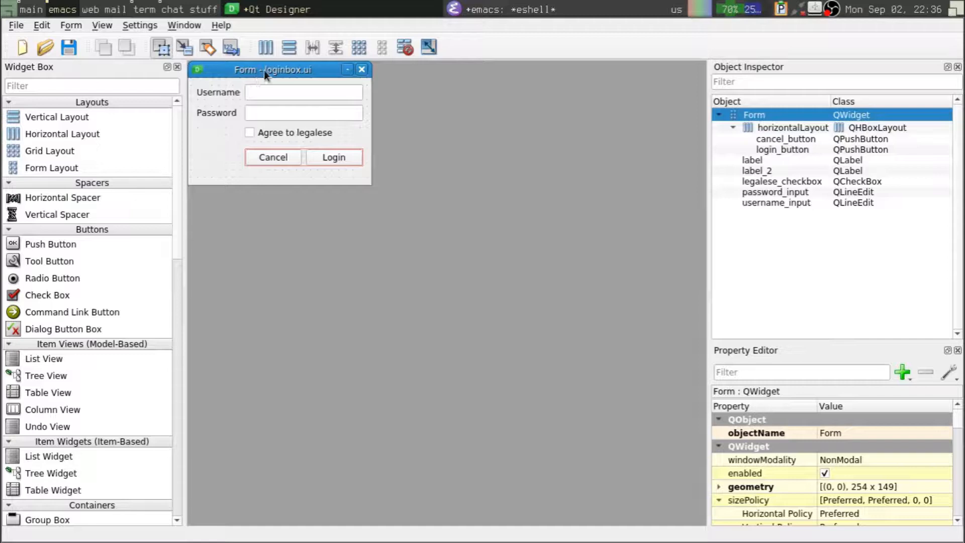
- Center the form and inspect the username_input, legalese_checkbox and login_button object names
left_click_drag(272, 69, 378, 196)
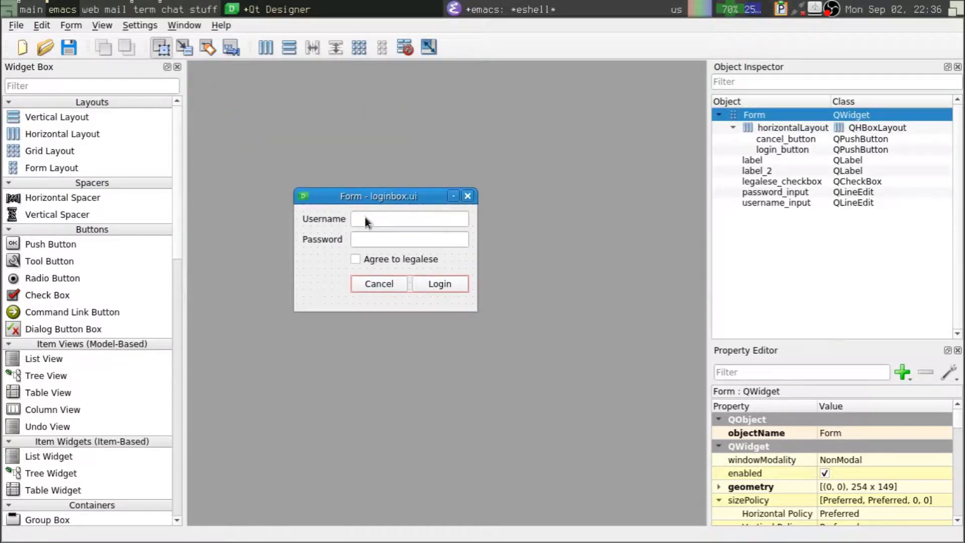
left_click(409, 219)
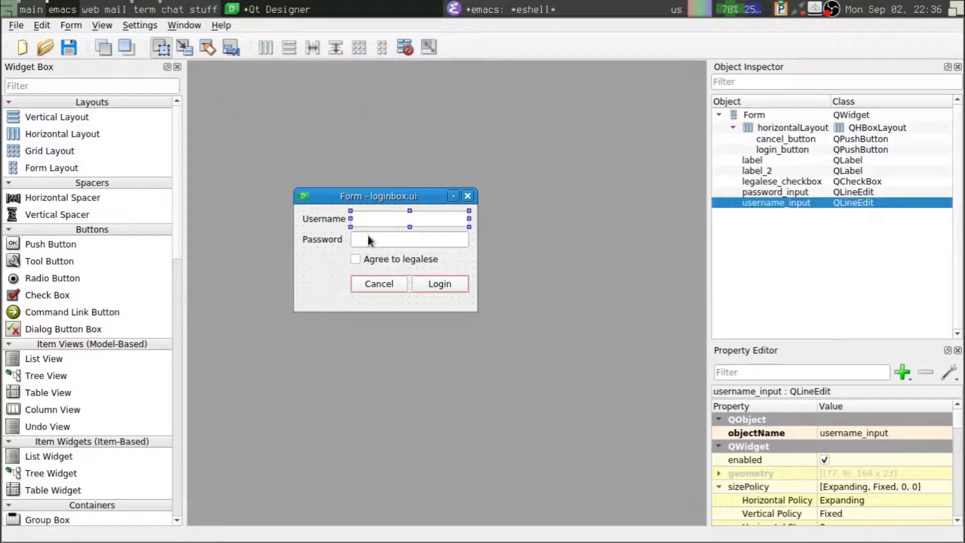
left_click(356, 258)
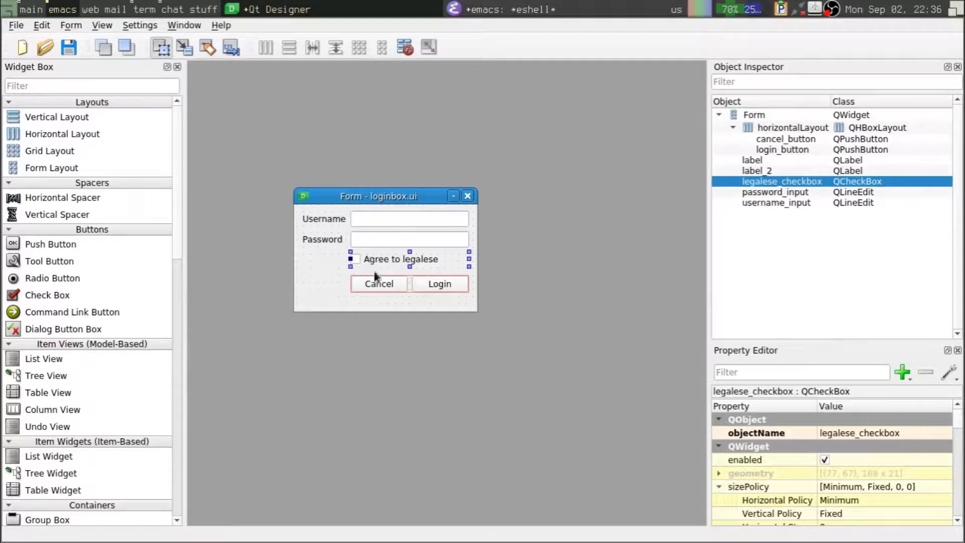
left_click(439, 283)
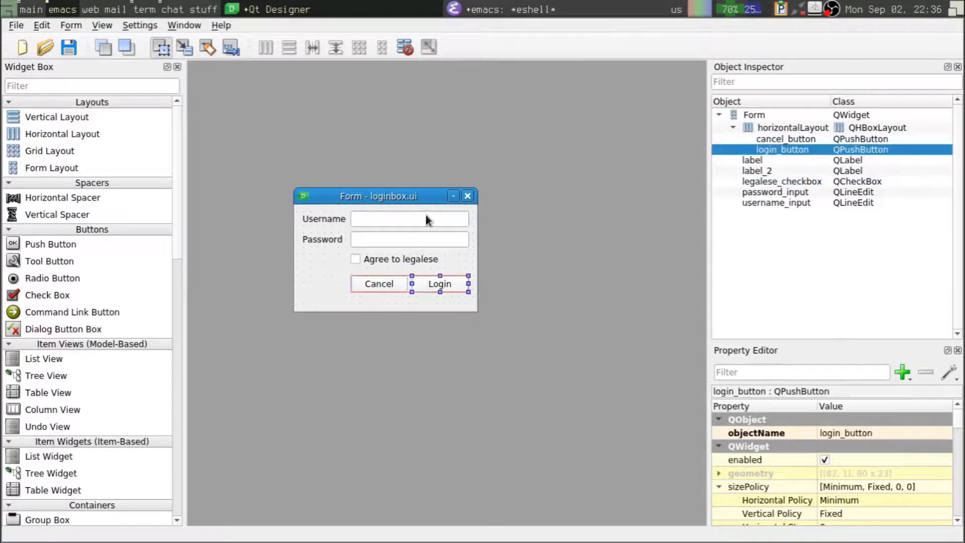
left_click(410, 219)
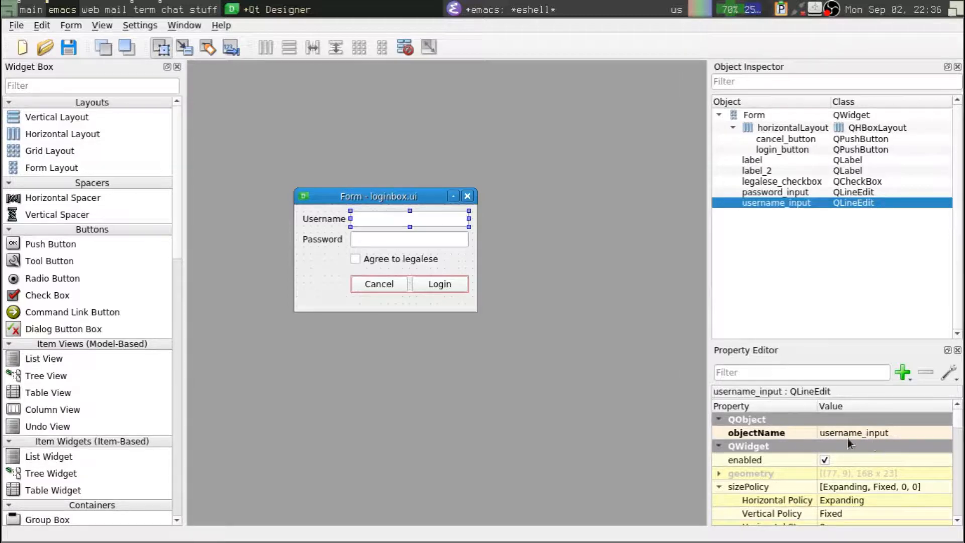
- Check password_input, legalese_checkbox and login_button, then rename the top-level form to LoginForm
left_click(409, 239)
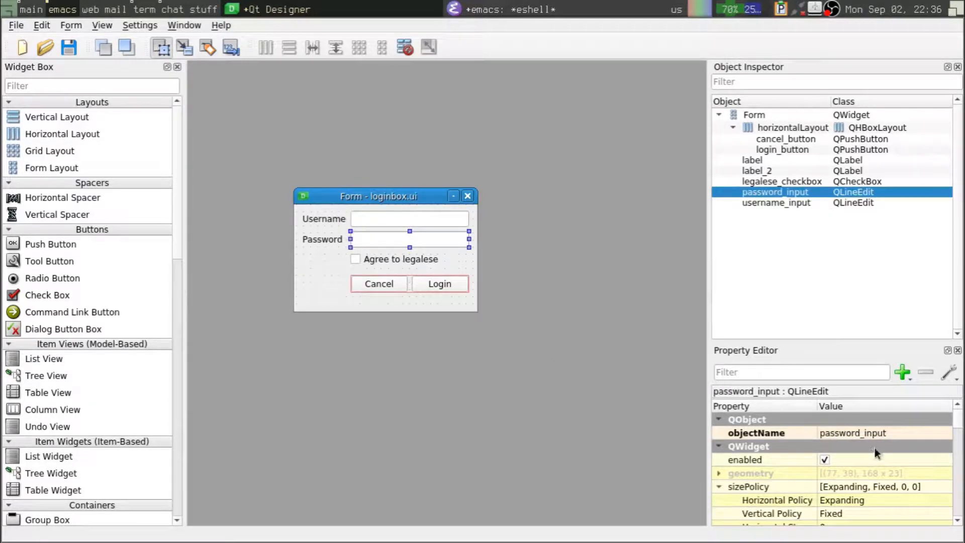
left_click(398, 258)
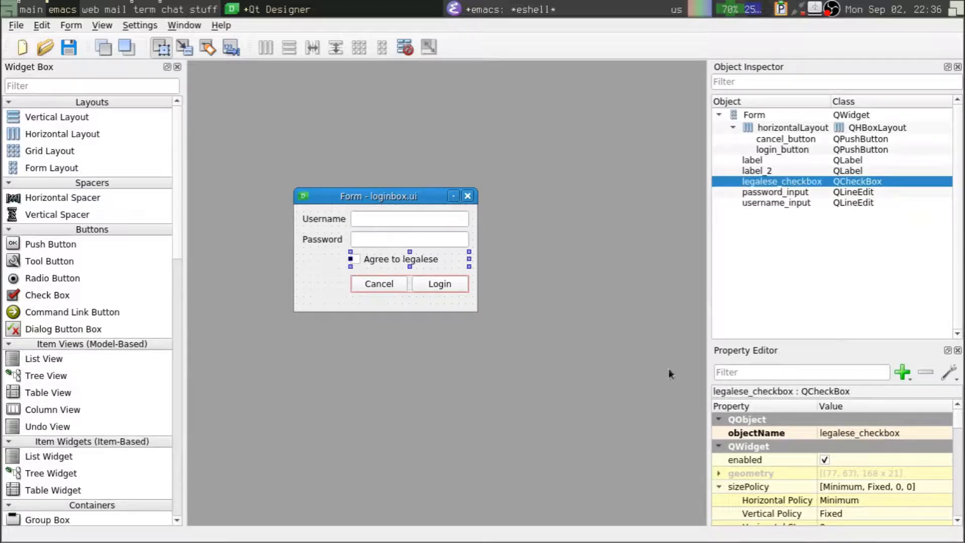
left_click(439, 283)
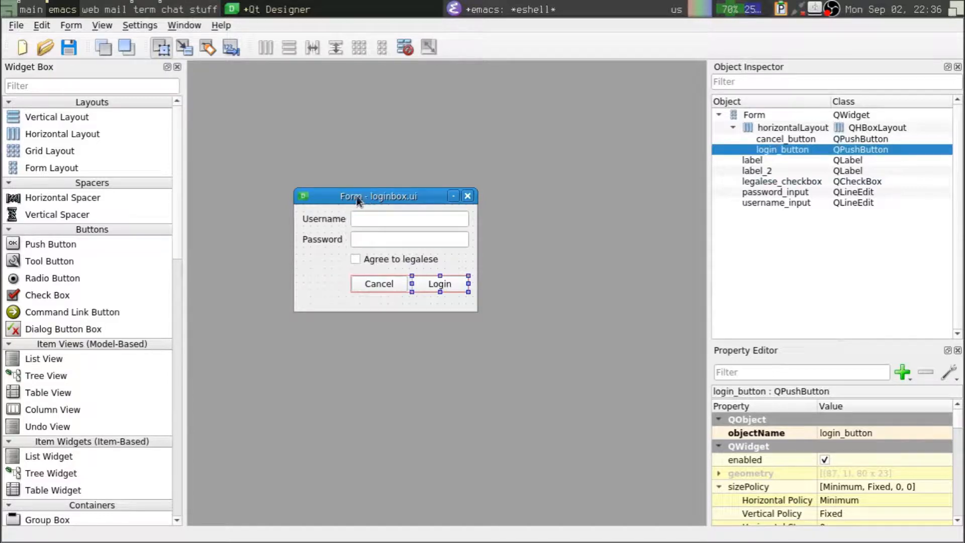
left_click(603, 236)
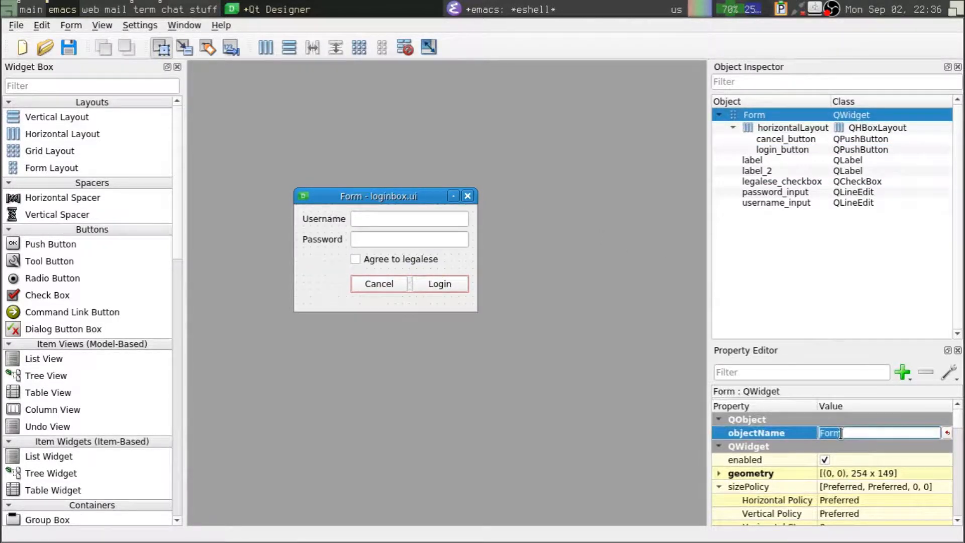
type("Login")
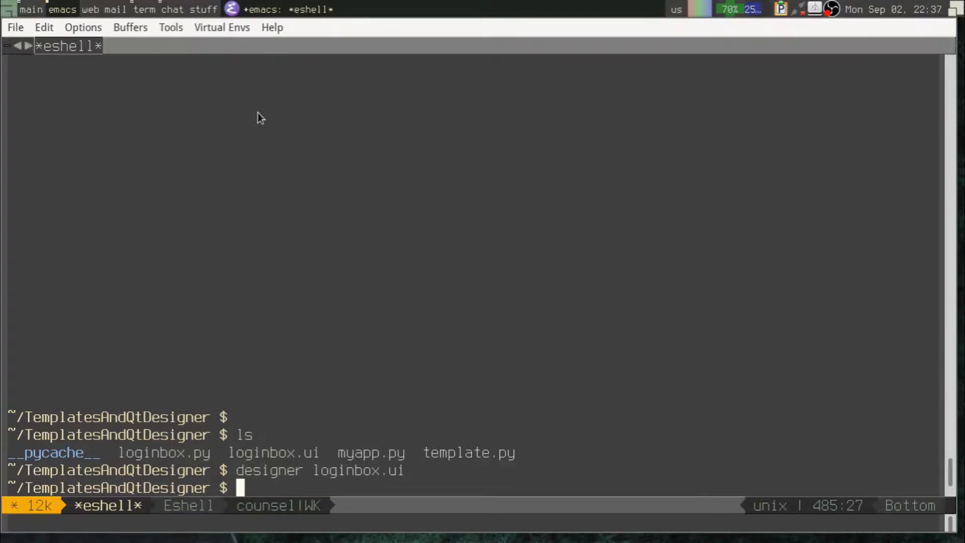
- Run 'pyuic5 loginbox.ui -o loginbox.py' to generate the Python module
type("pyuic5")
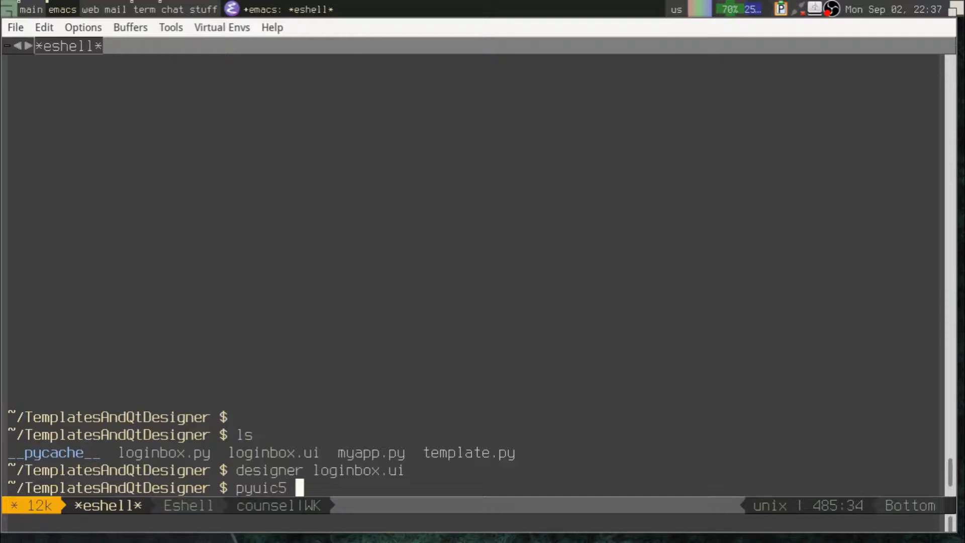
type("log")
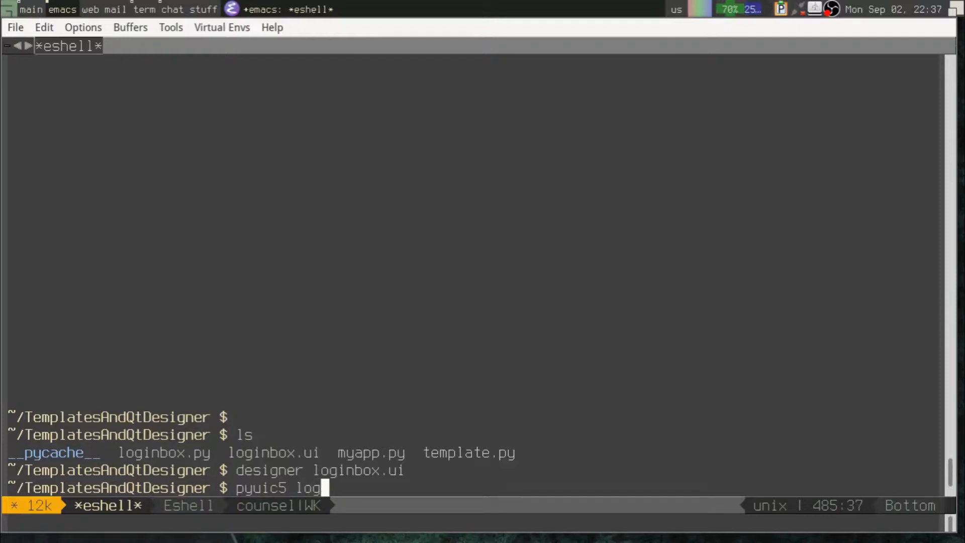
type("inbox.ui -")
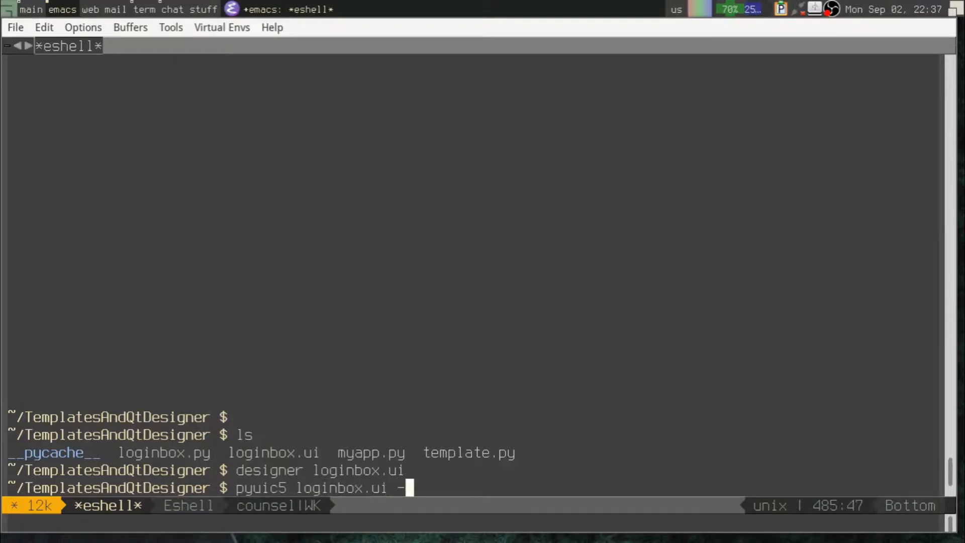
type("o loginbox.py")
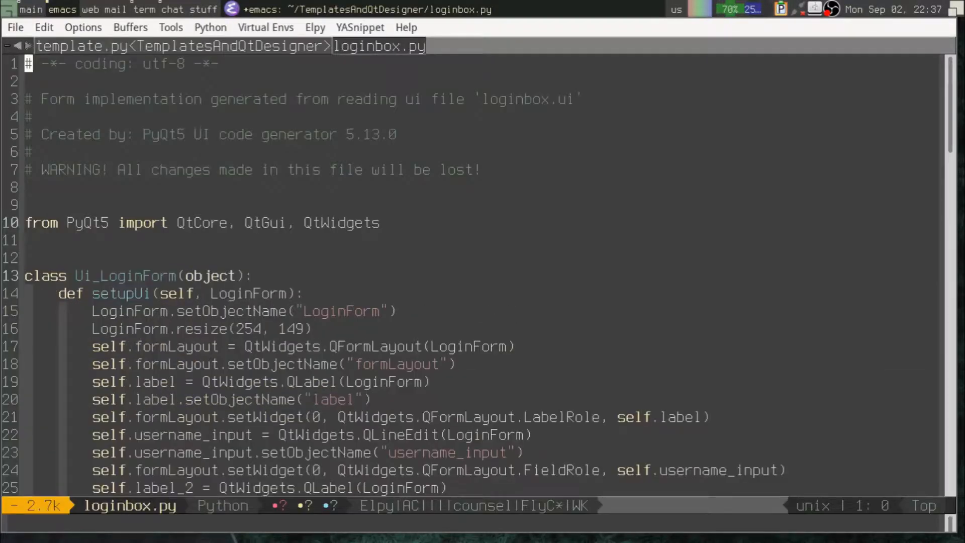
- Review Ui_LoginForm's setupUi and window-title code in loginbox.py, then return to template.py
left_click(24, 275)
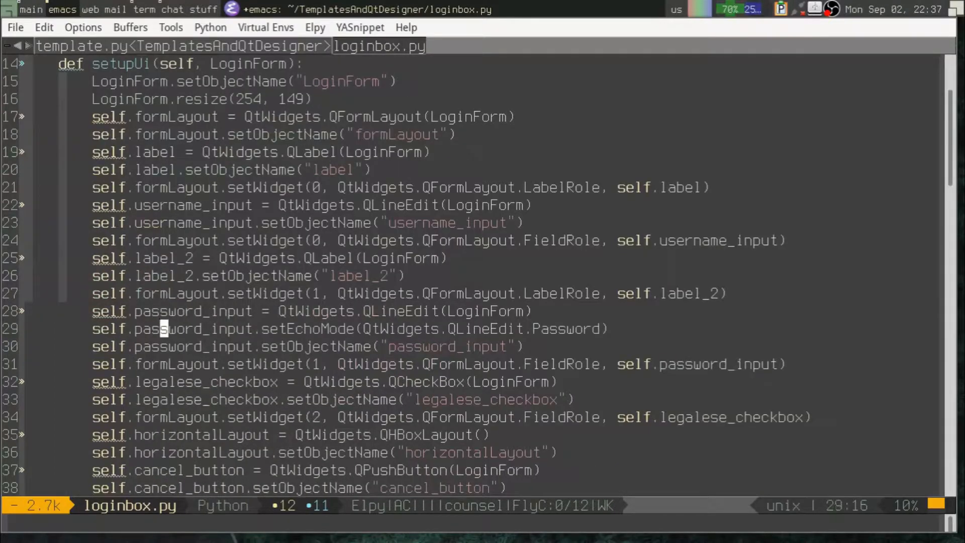
scroll("down", 3)
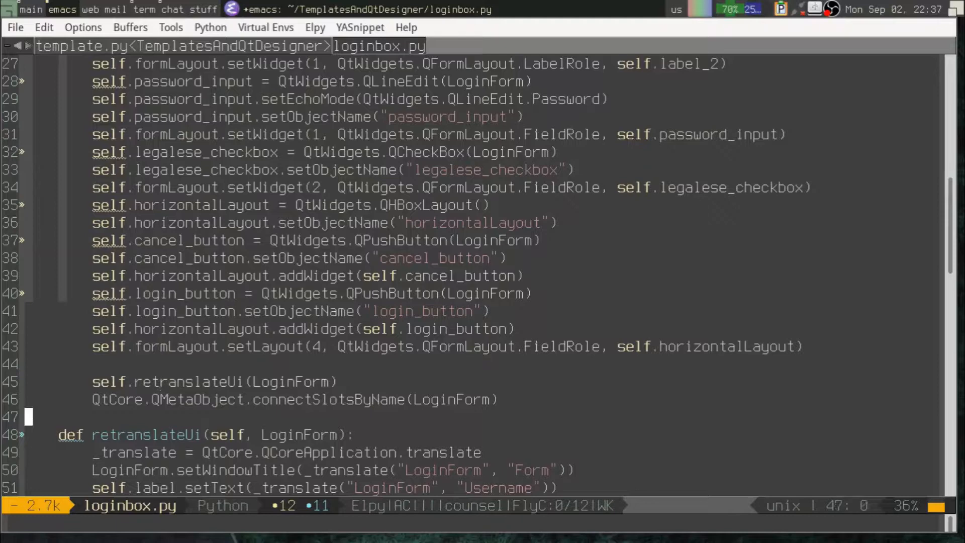
left_click(162, 470)
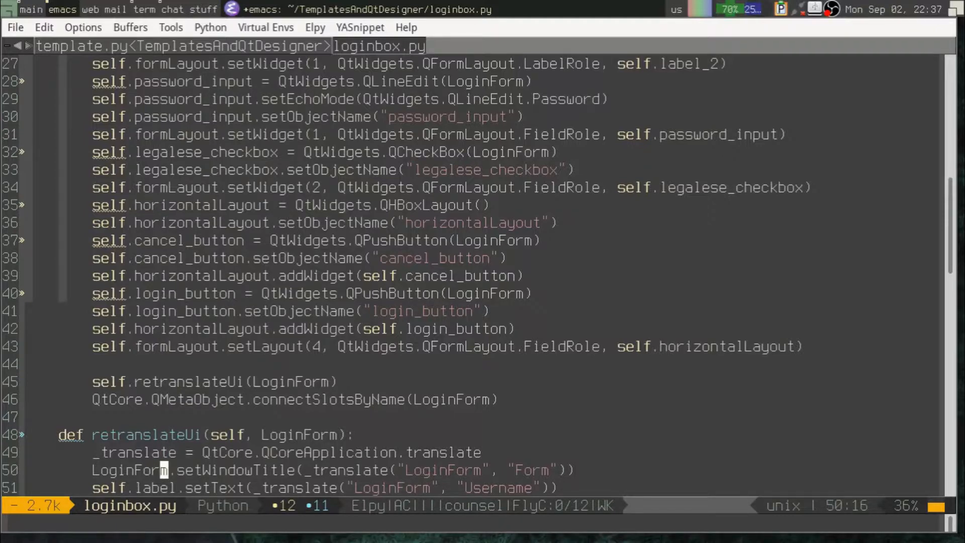
scroll("down", 3)
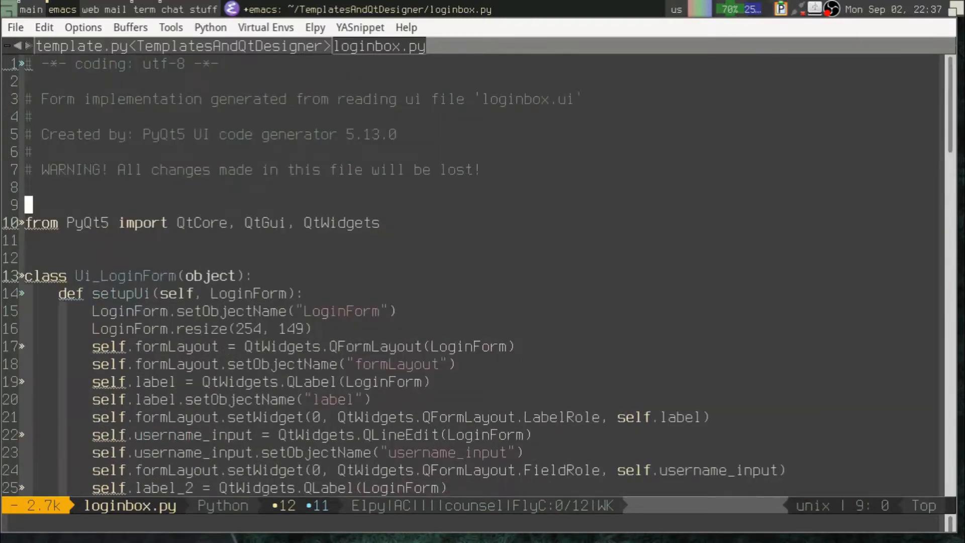
key("C-x k")
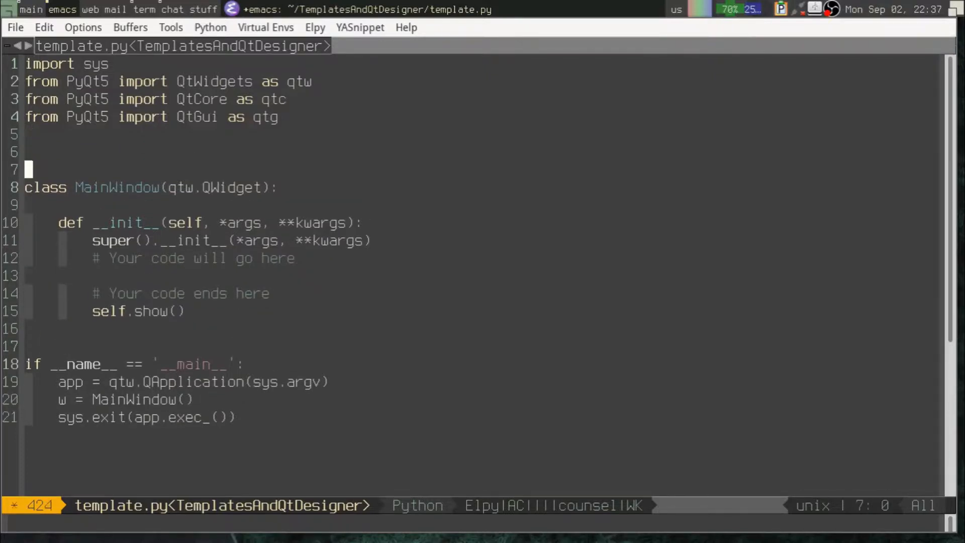
- Type 'from loginbox import Ui_LoginForm' on line 6 of template.py
type("f")
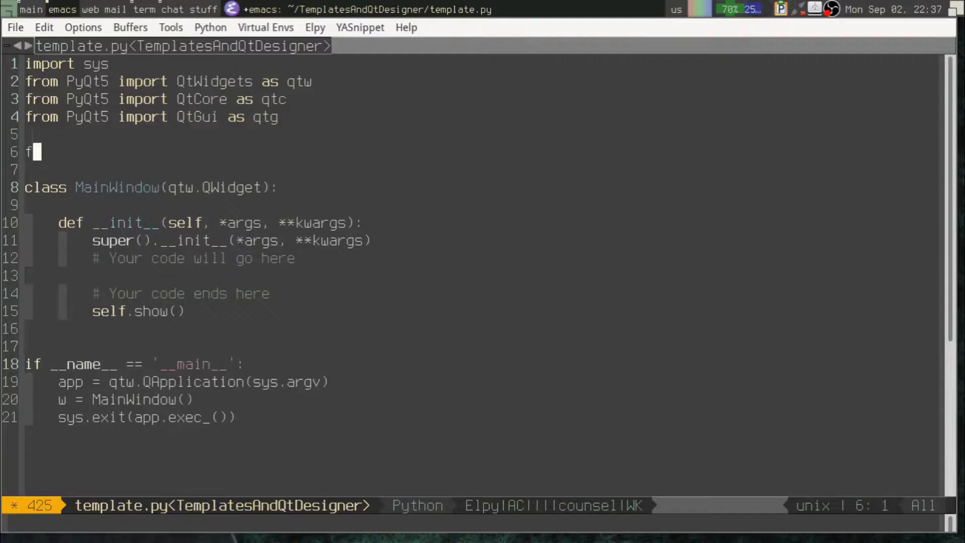
type("rom")
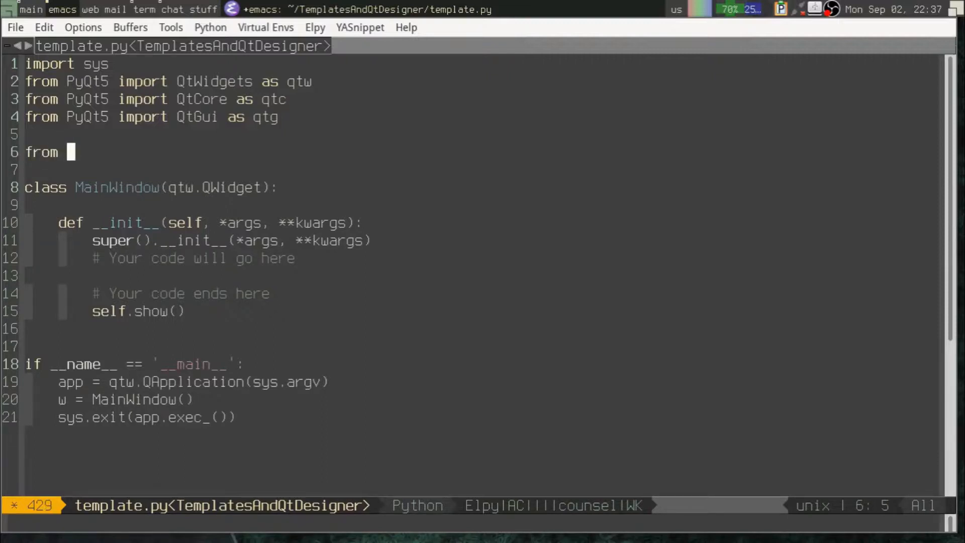
type("loginbox")
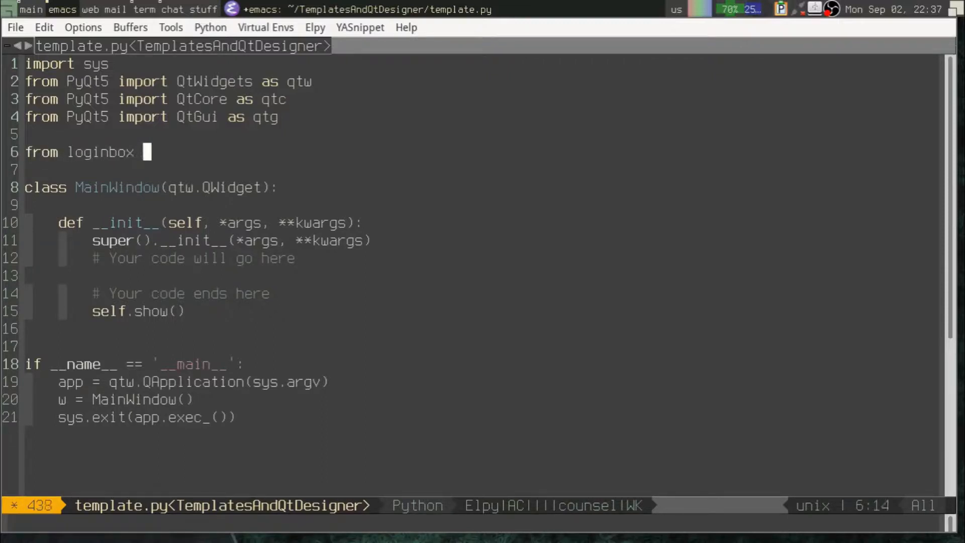
type("impor")
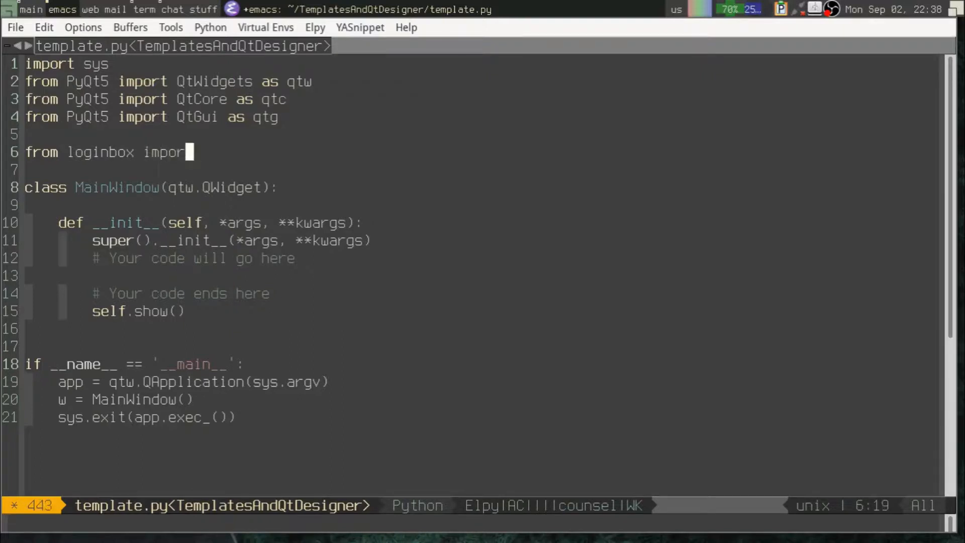
type("Ui_Form")
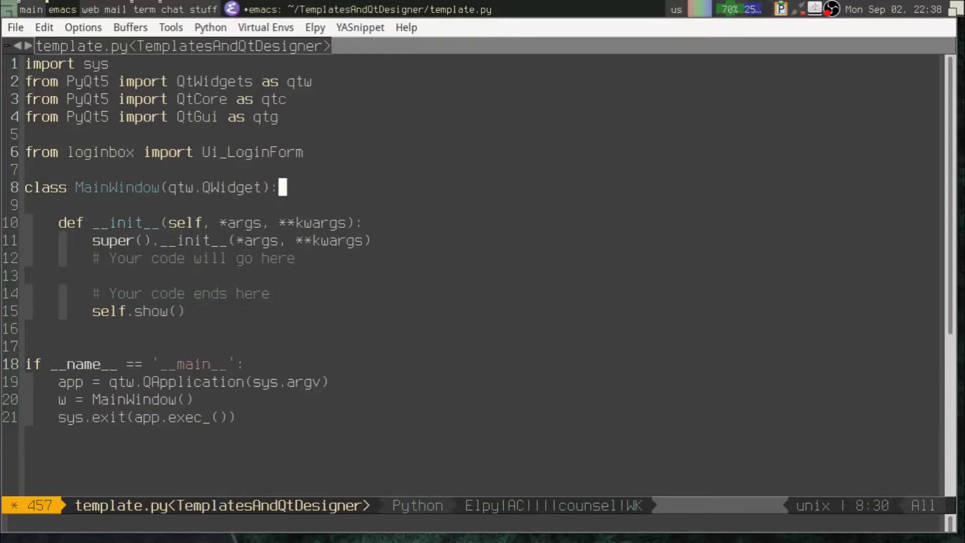
- Place the cursor on a new line under '# Your code will go here' in __init__
left_click(220, 187)
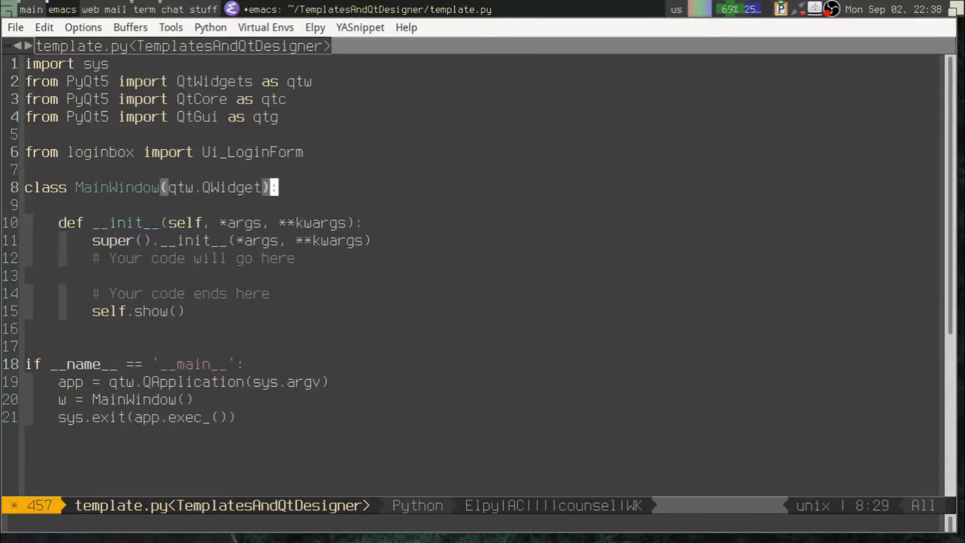
left_click(272, 223)
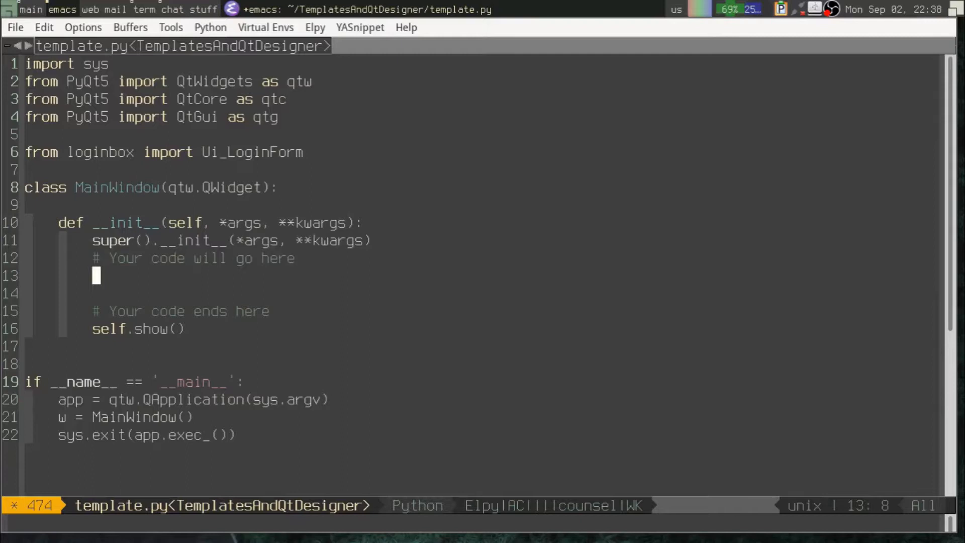
- Write 'self.ui = Ui_LoginForm()' in the constructor
type("self")
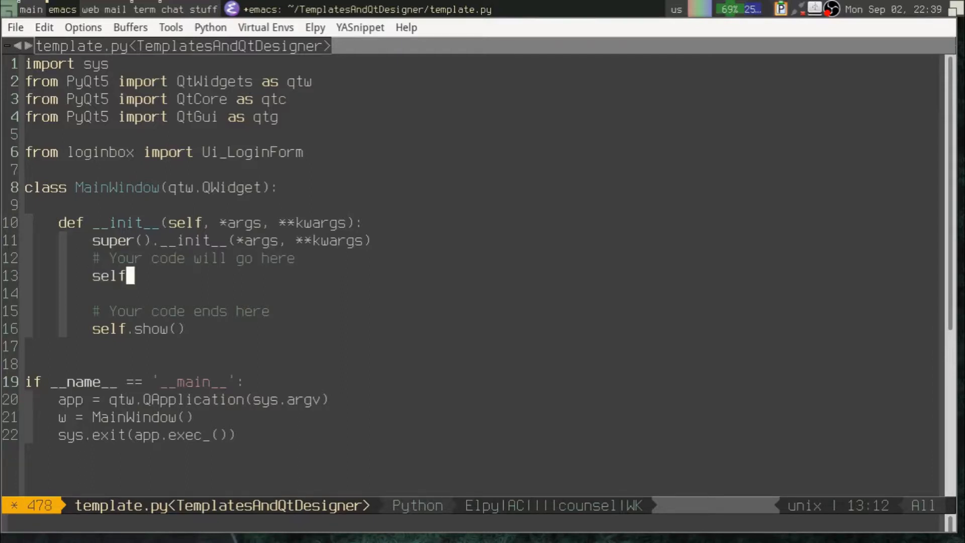
type(".ui =")
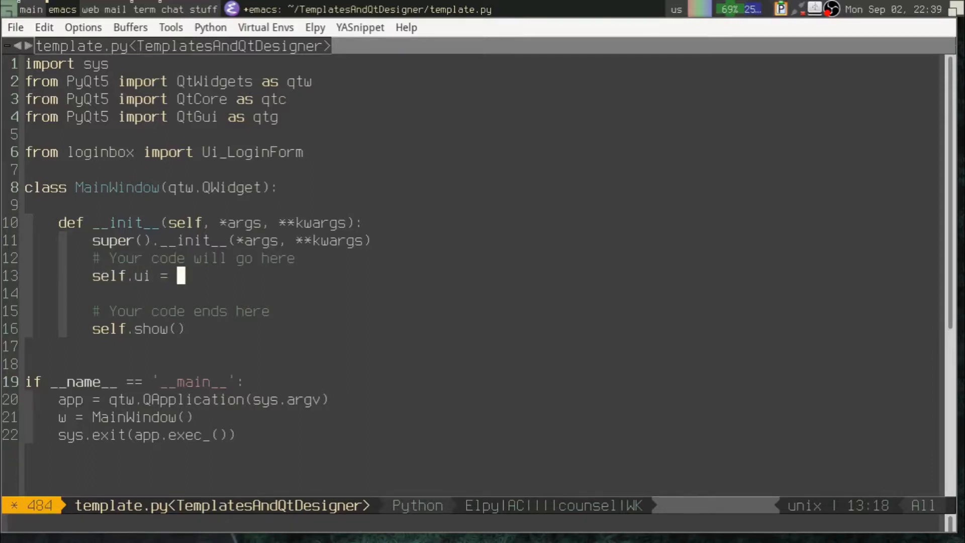
type("Ui_Form")
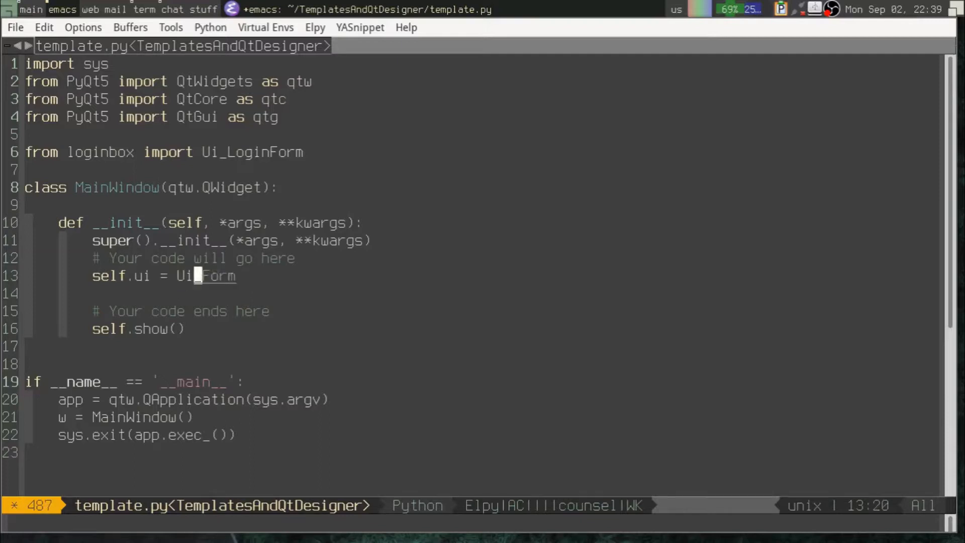
type("_LoginForm(")
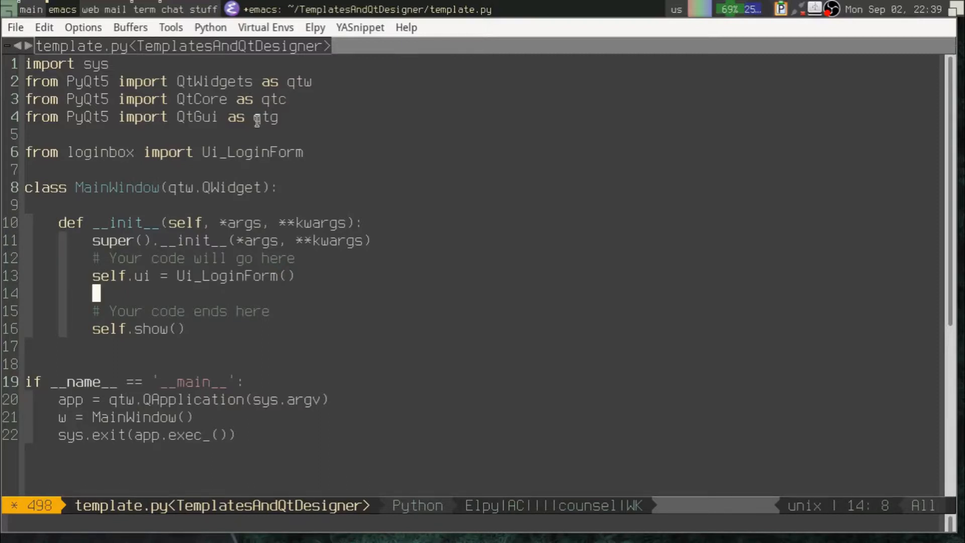
- Add 'self.ui.setupUi(self)' on the next line
type("s")
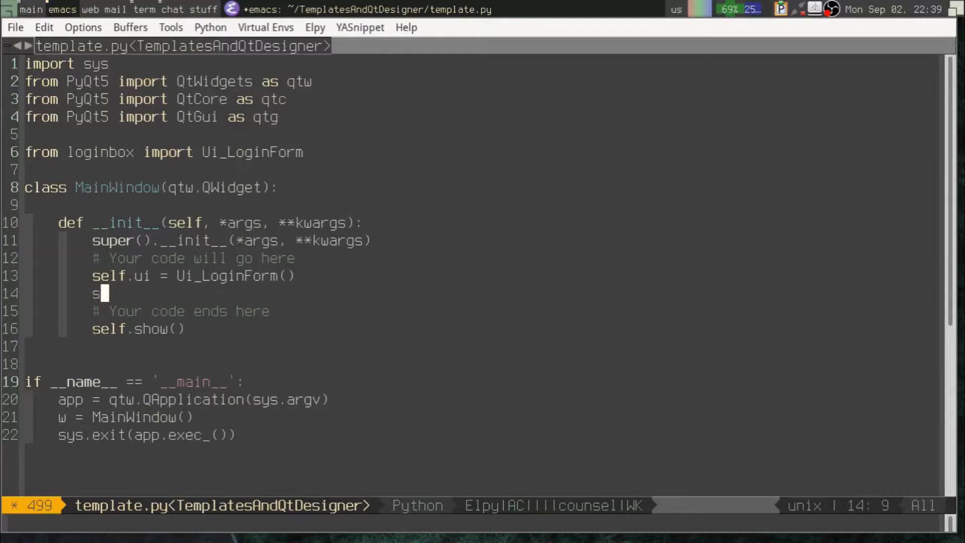
type("elf.ui.")
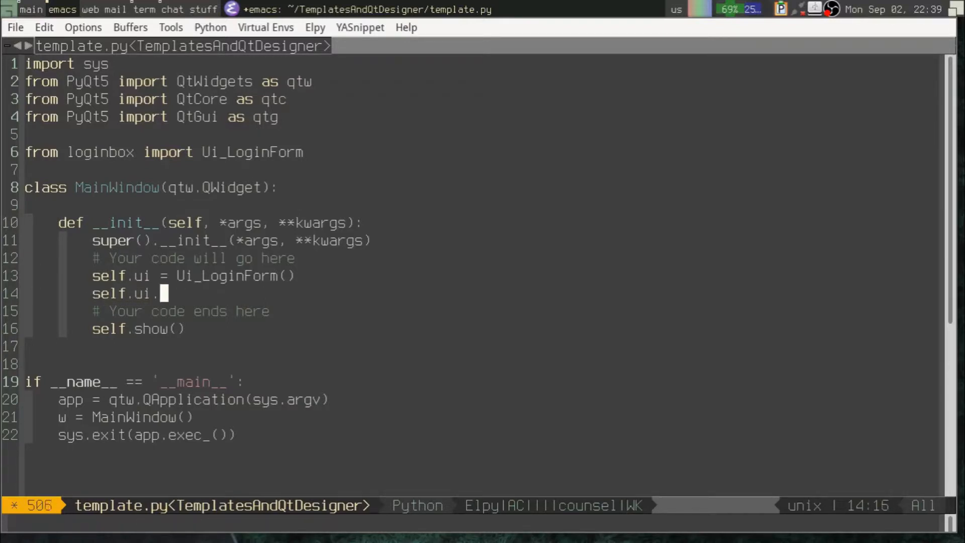
type("setupUi")
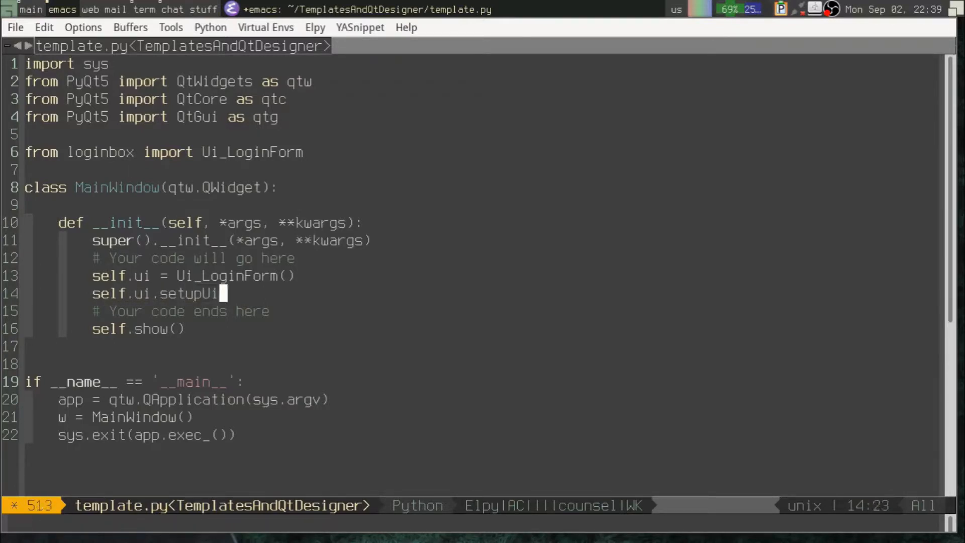
type("(s")
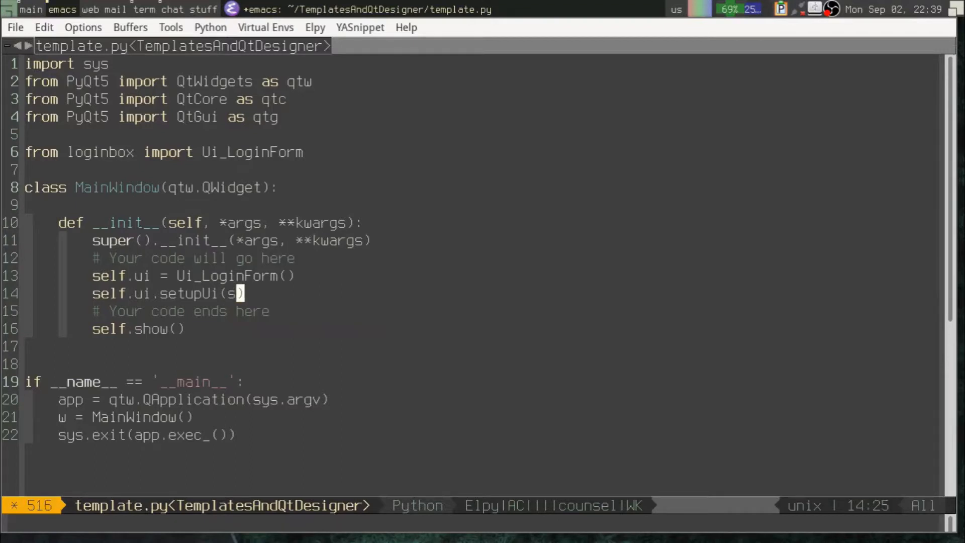
type("elf)")
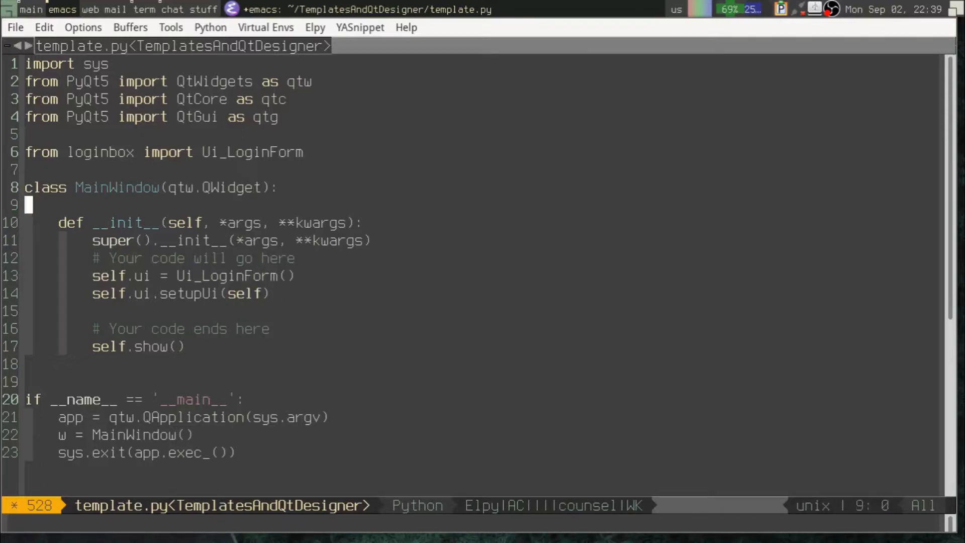
left_click(256, 329)
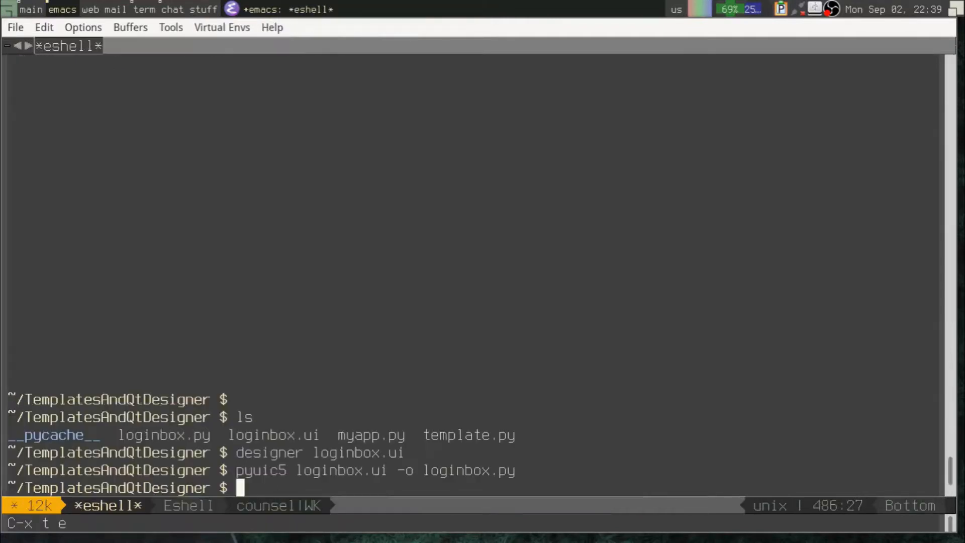
- Save the template as ~/TemplatesAndQtDesigner/myapp.py and begin typing the python command
type("python")
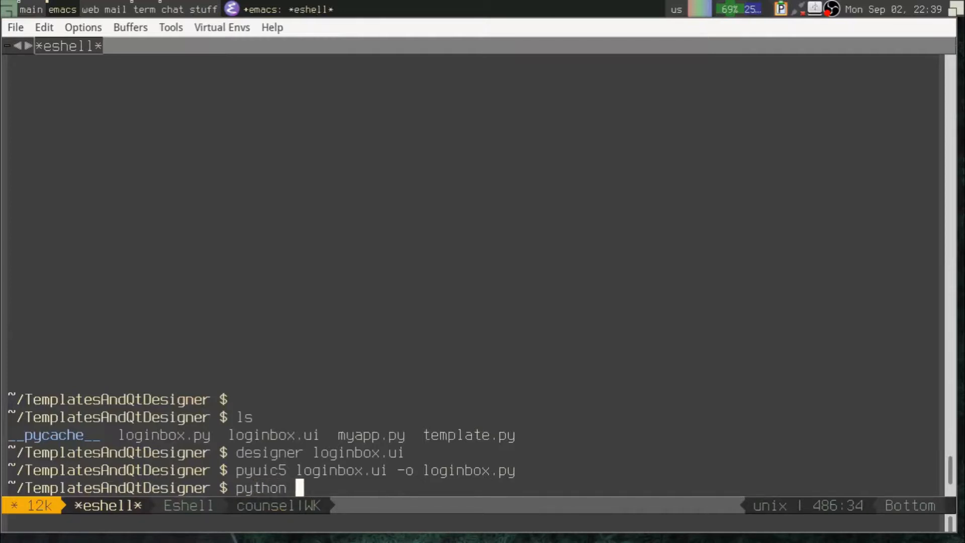
type("m")
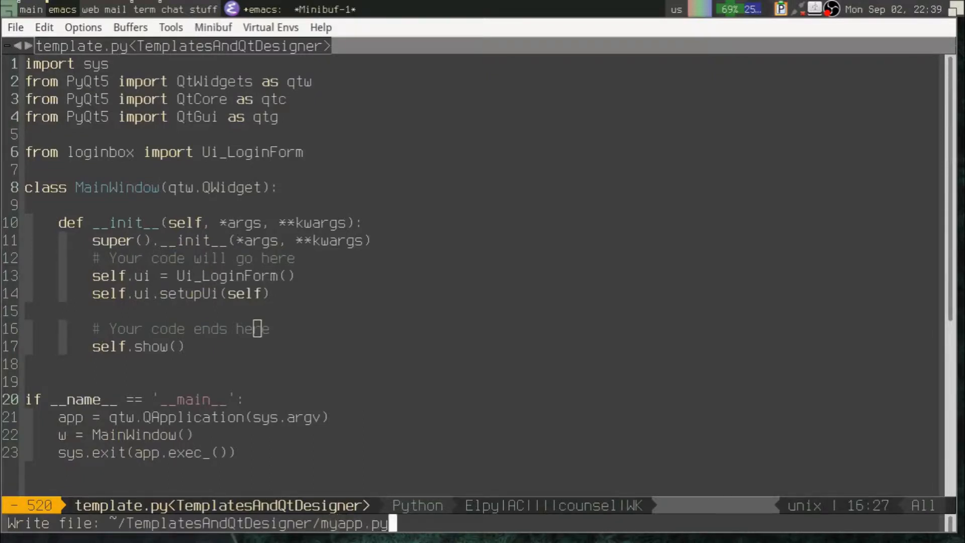
key("Return")
type("python my")
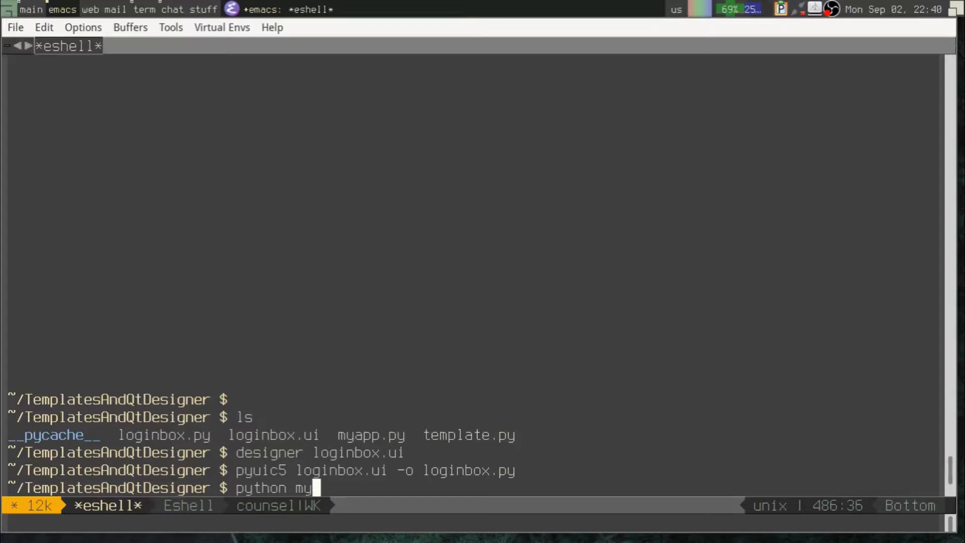
- Run 'python myapp.py', enter a username, tick 'Agree to legalese', then close the form
type("app.py")
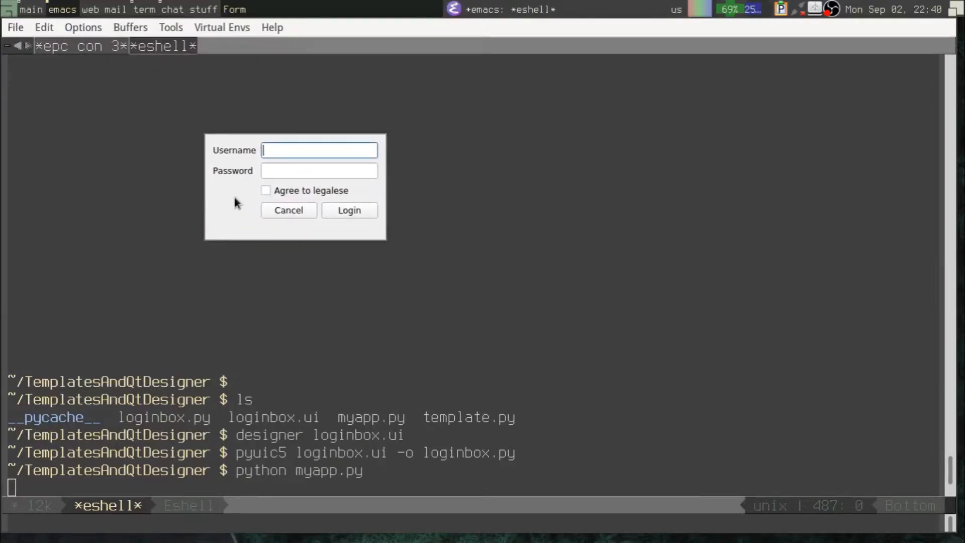
type("username")
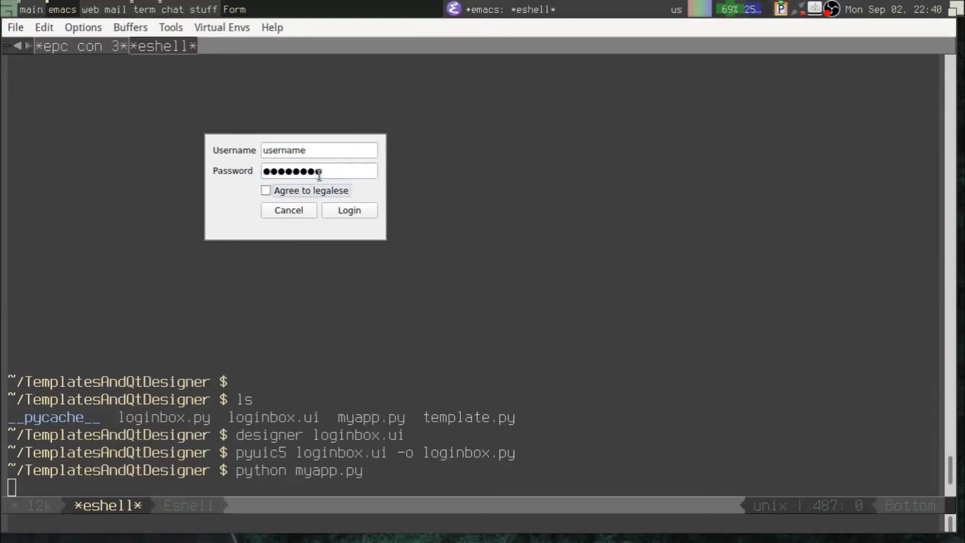
left_click(266, 190)
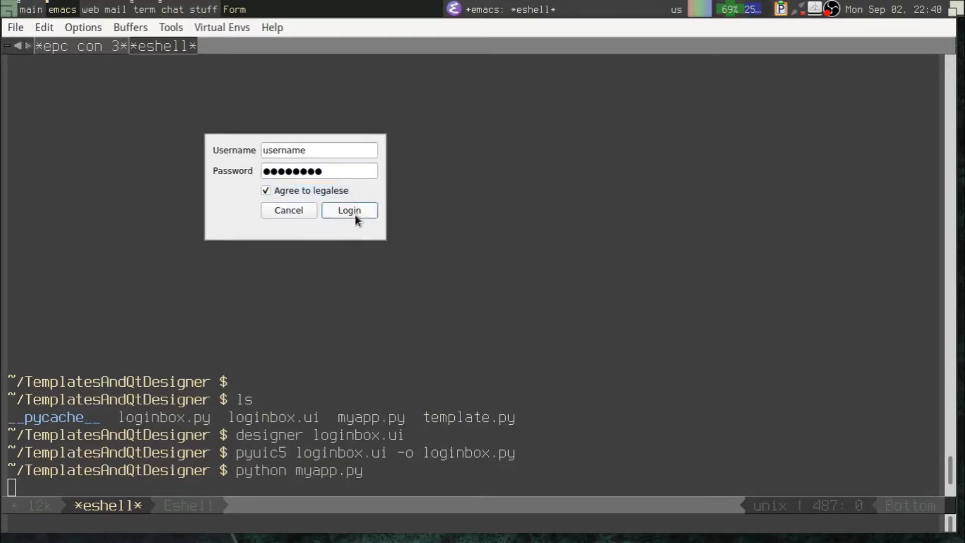
mouse_move(302, 222)
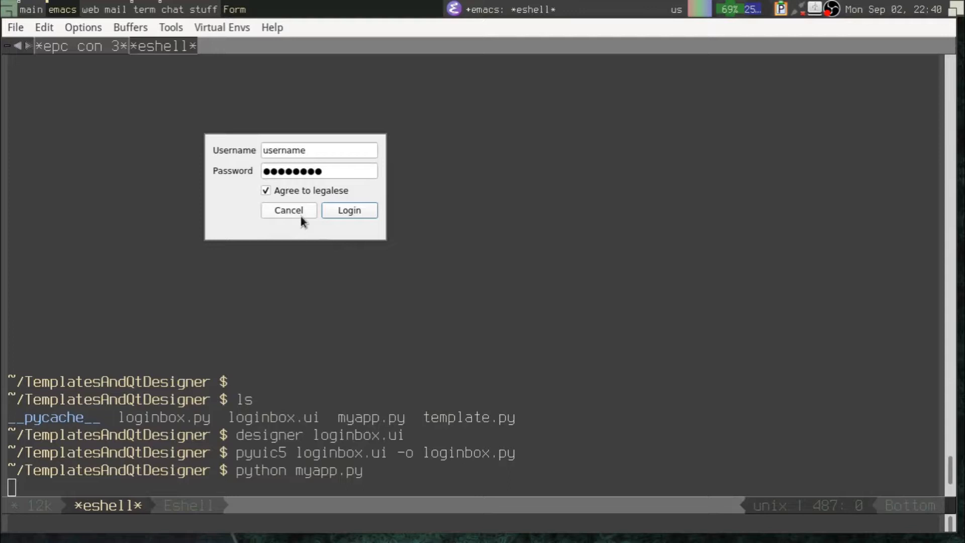
left_click(266, 190)
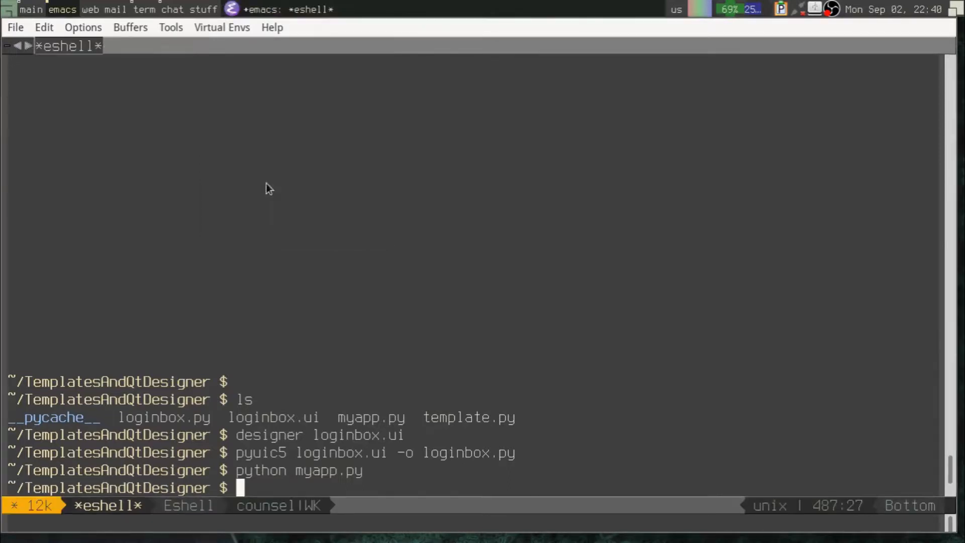
mouse_move(294, 272)
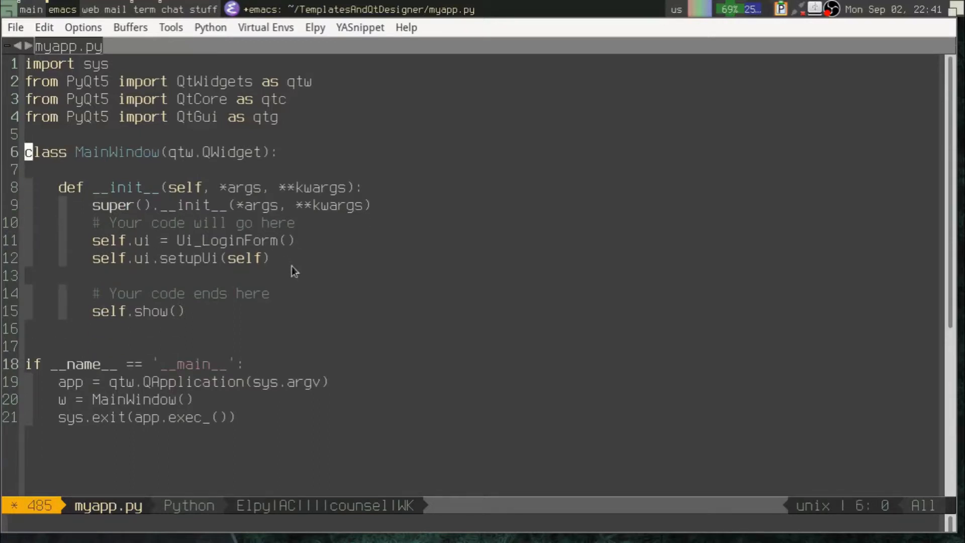
- Add 'from PyQt5 import uic' on a new line below the PyQt5 imports
key("Return")
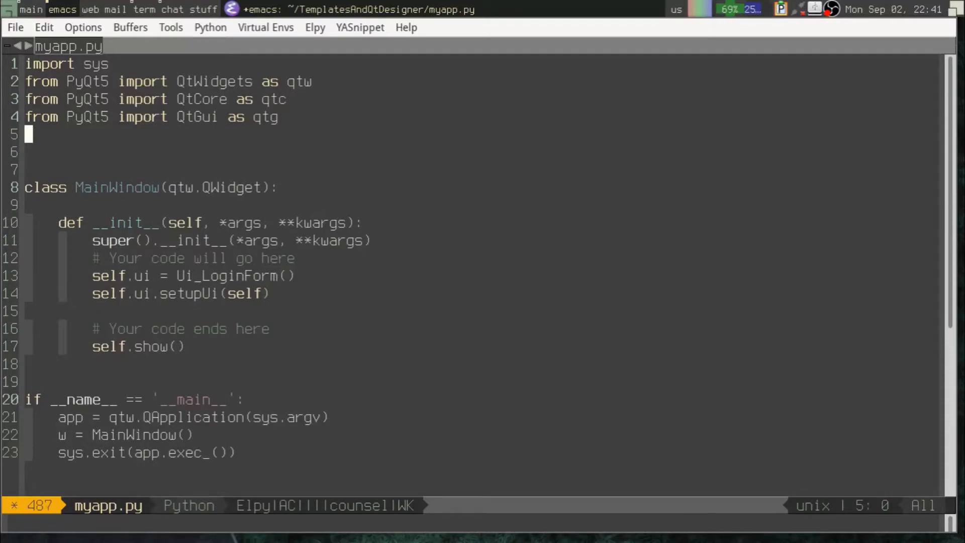
type("imp")
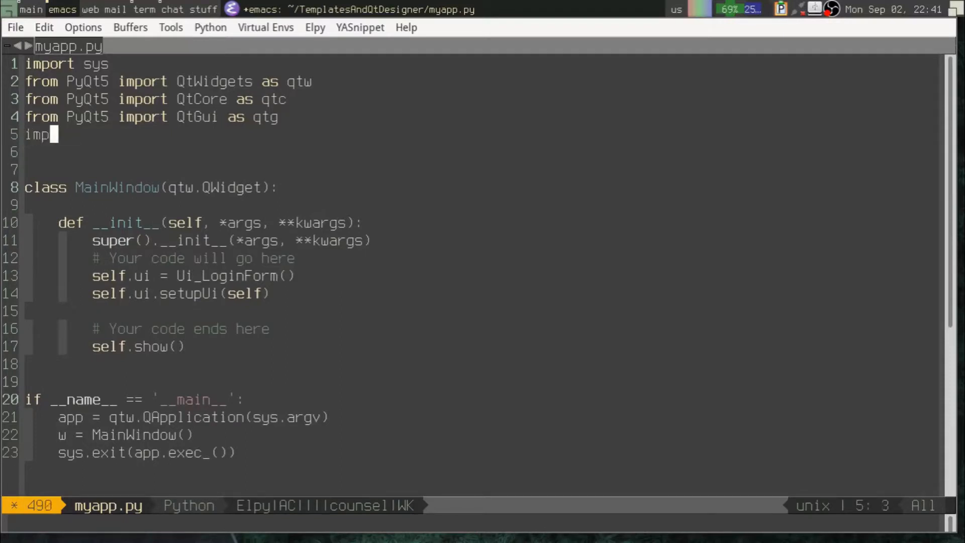
type("ort")
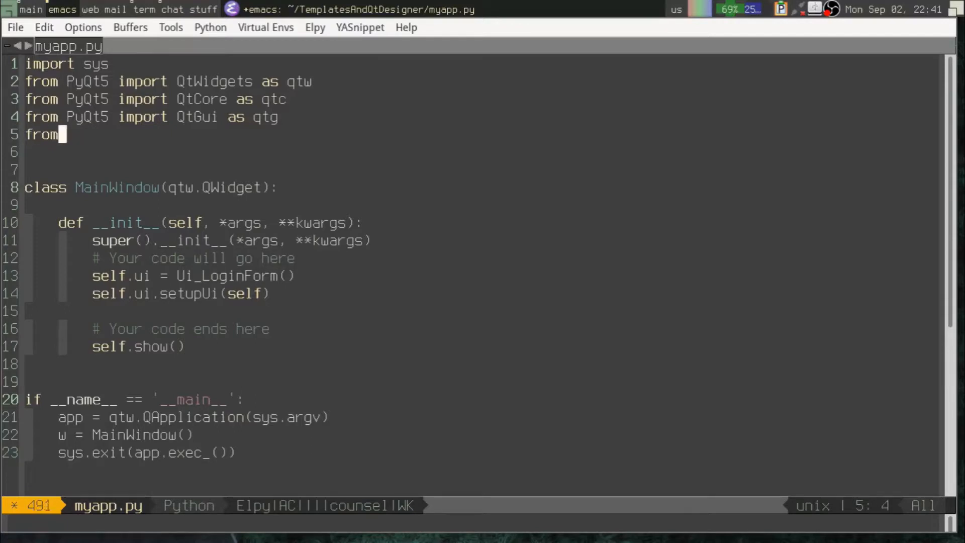
type("PyQt5")
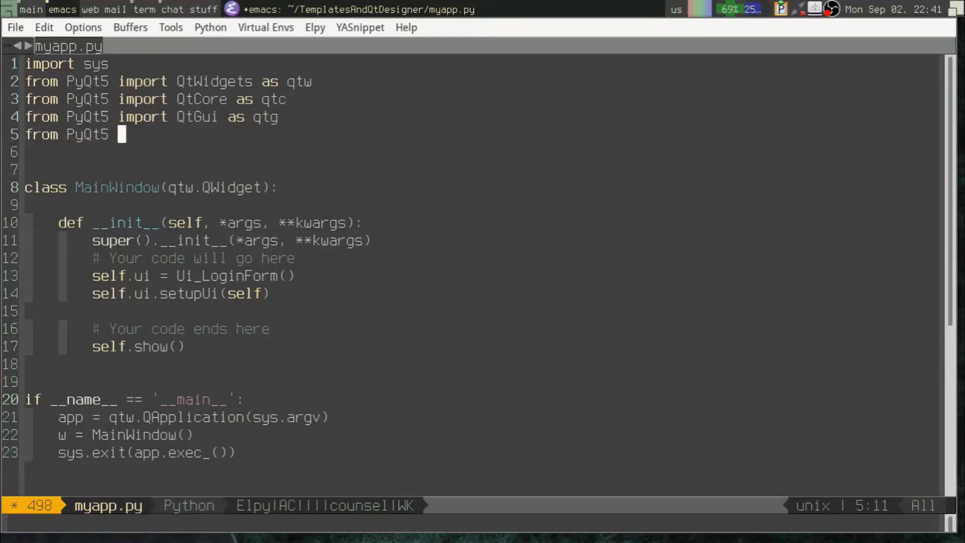
type("import uic")
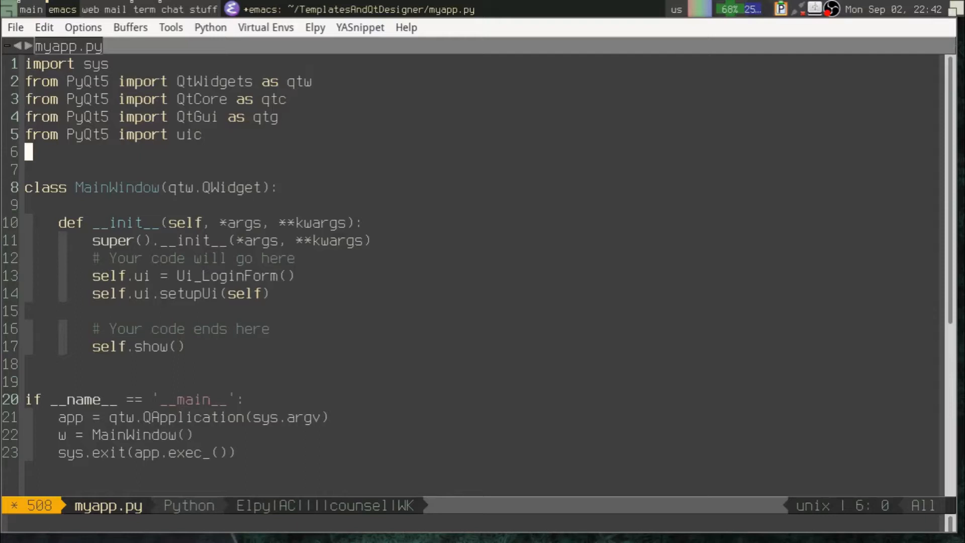
left_click(206, 187)
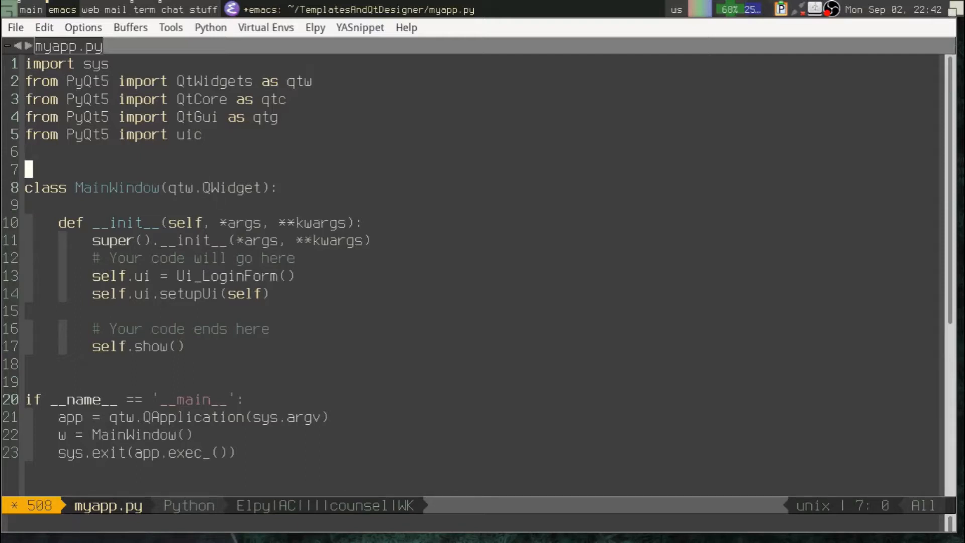
- Add a line above MainWindow assigning Ui_LoginForm from uic.loadUiType('loginbox.ui')
key("Return")
type("uic.loadUiType(")
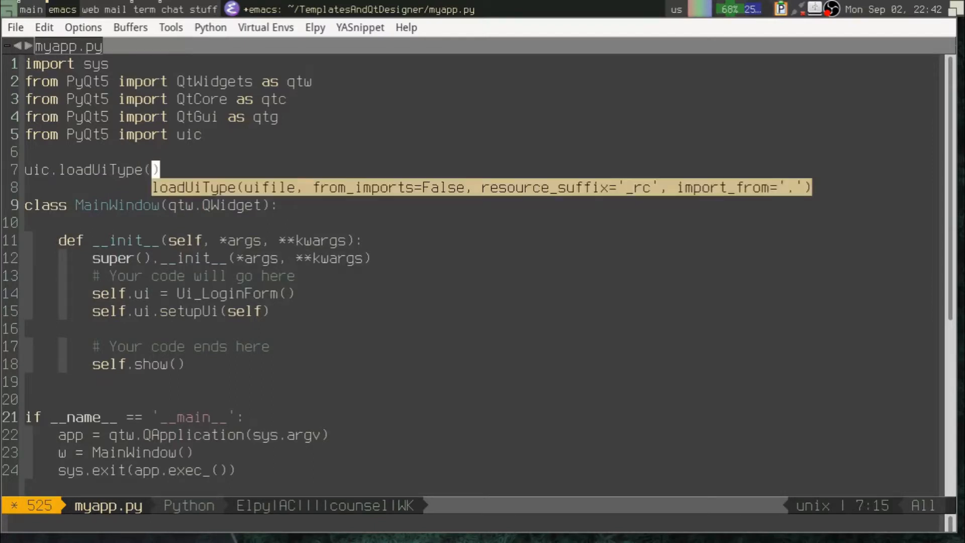
type("'")
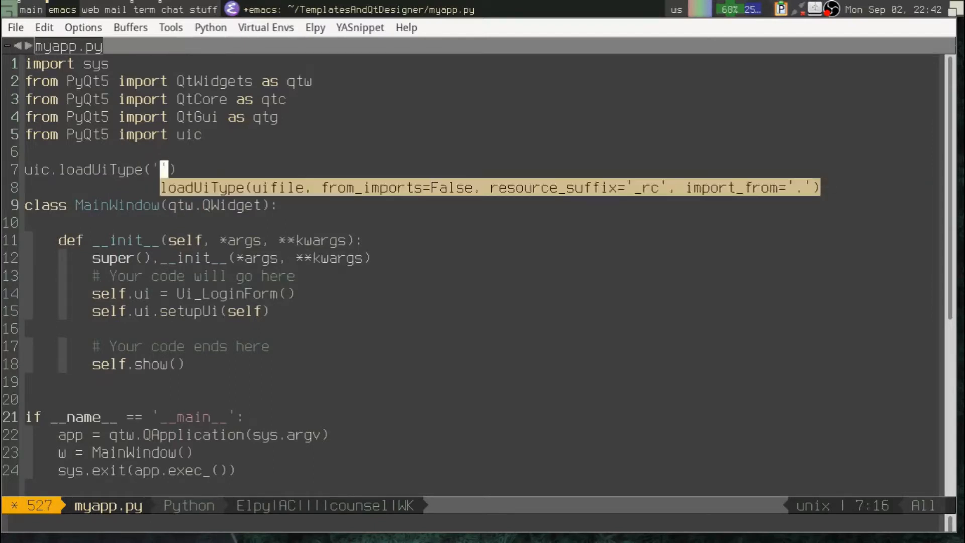
type("loginbox.")
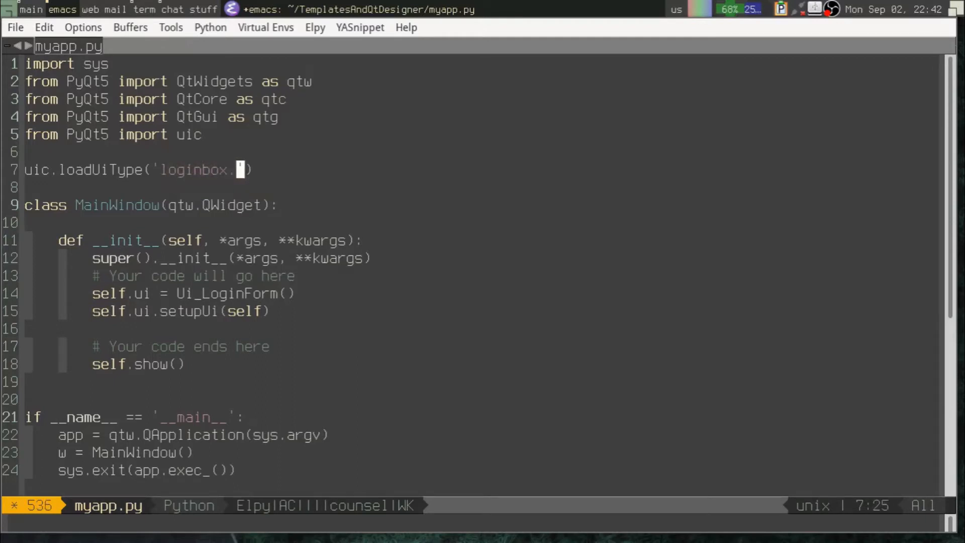
type("ui")
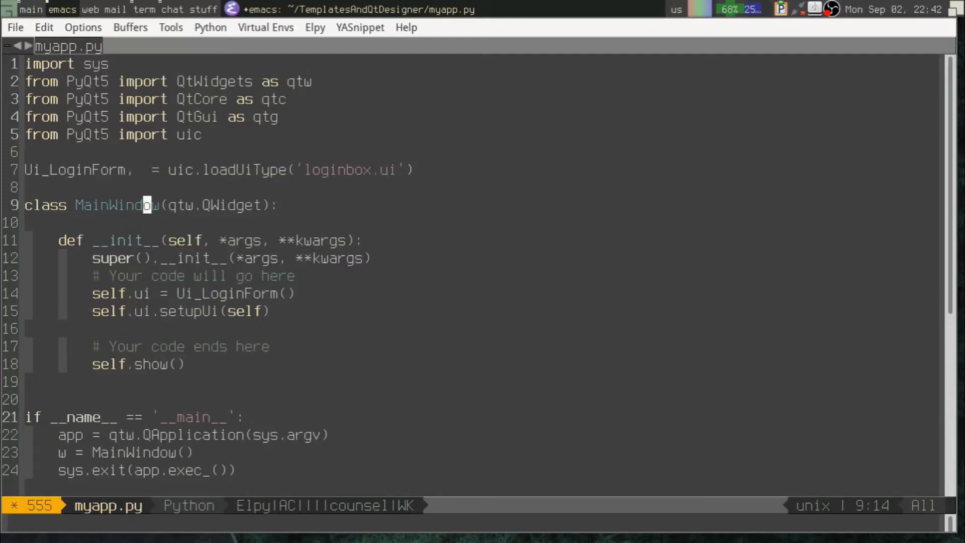
- Unpack the loadUiType result into Ui_LoginForm and baseClass, and make MainWindow inherit baseClass
type("base")
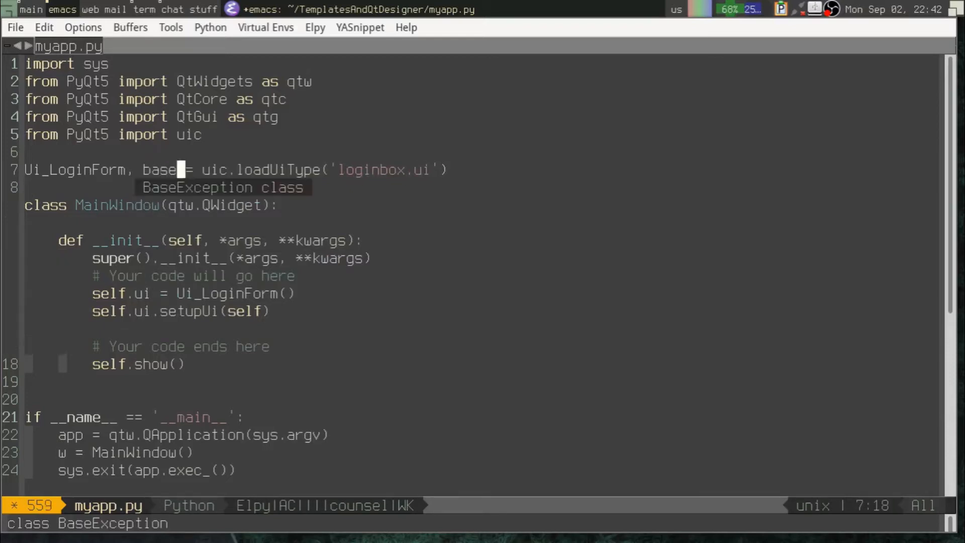
type("Class")
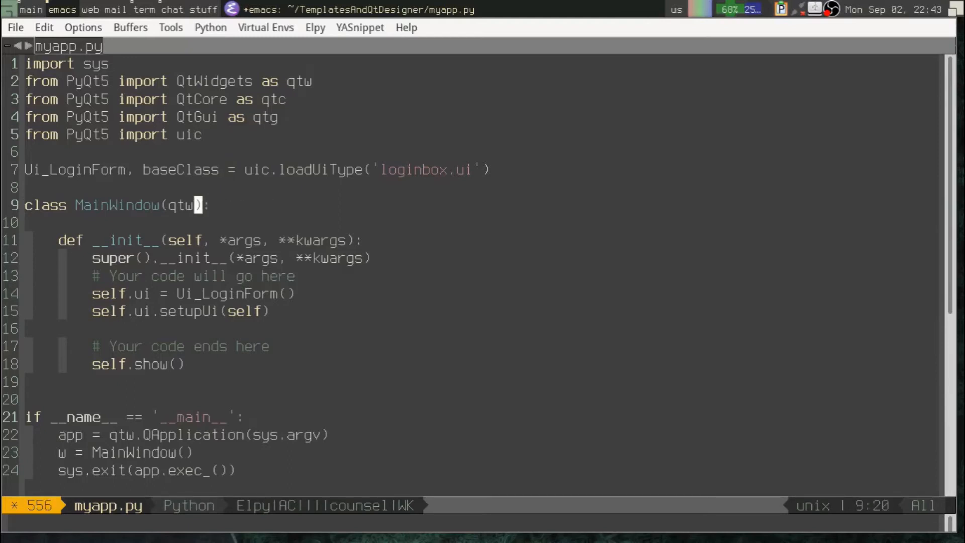
type("base")
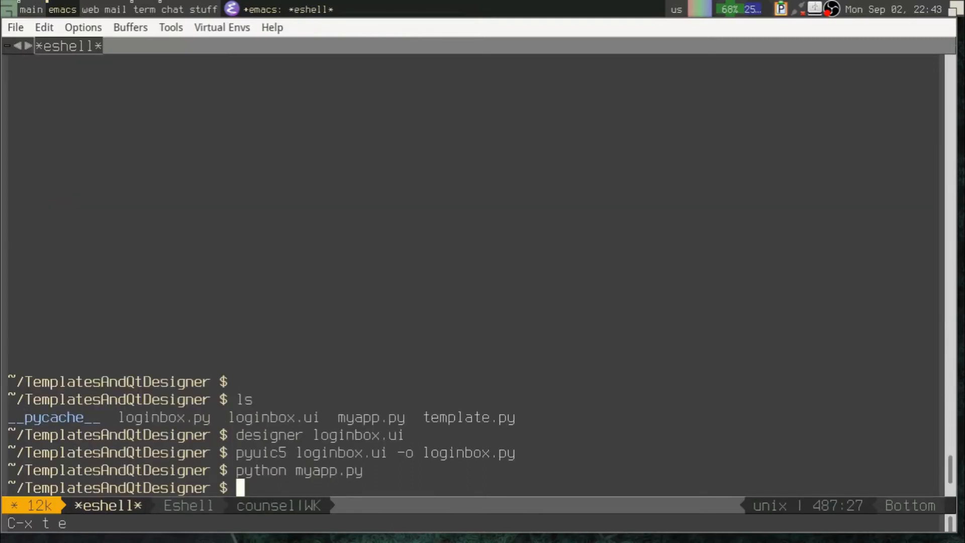
- Rerun python myapp.py from eshell, then type in the login form and tick Agree to legalese
key("Up")
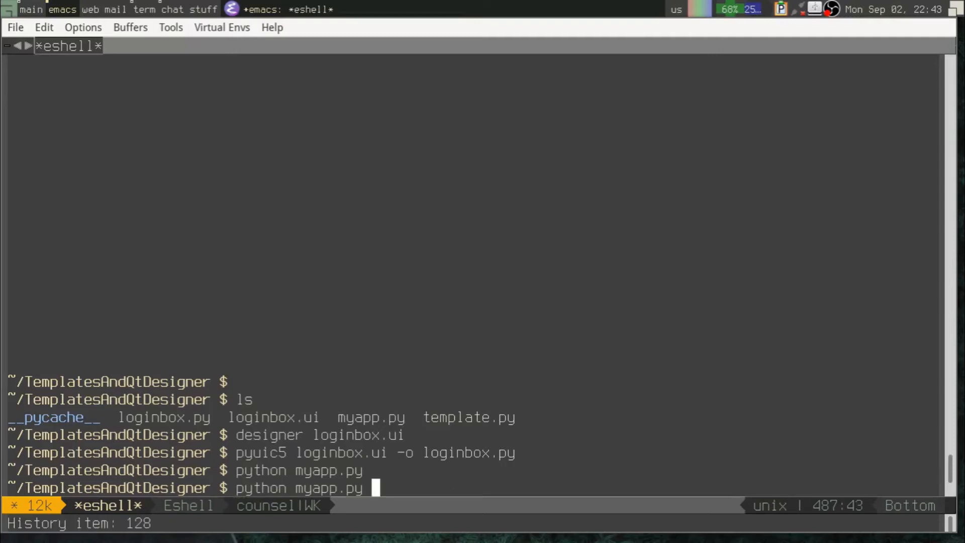
key("Return")
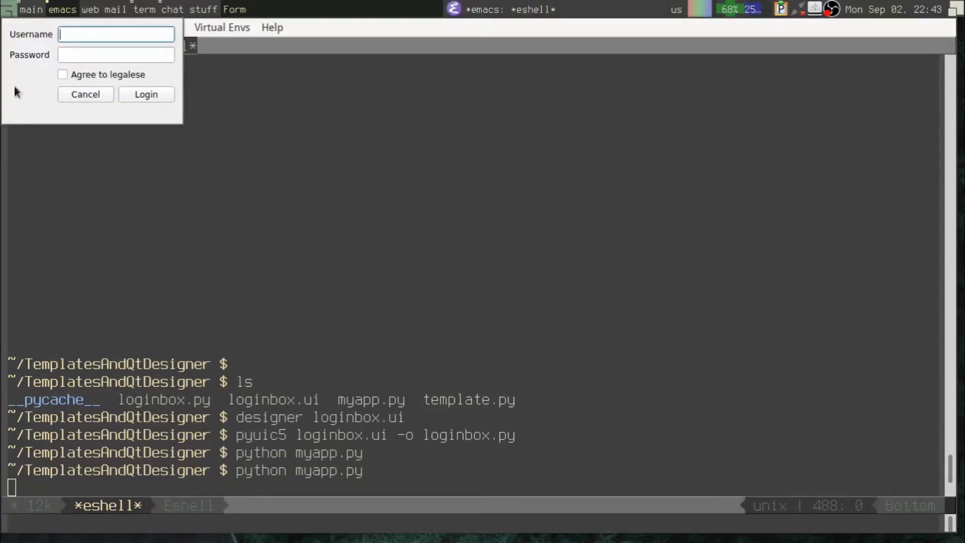
type("a")
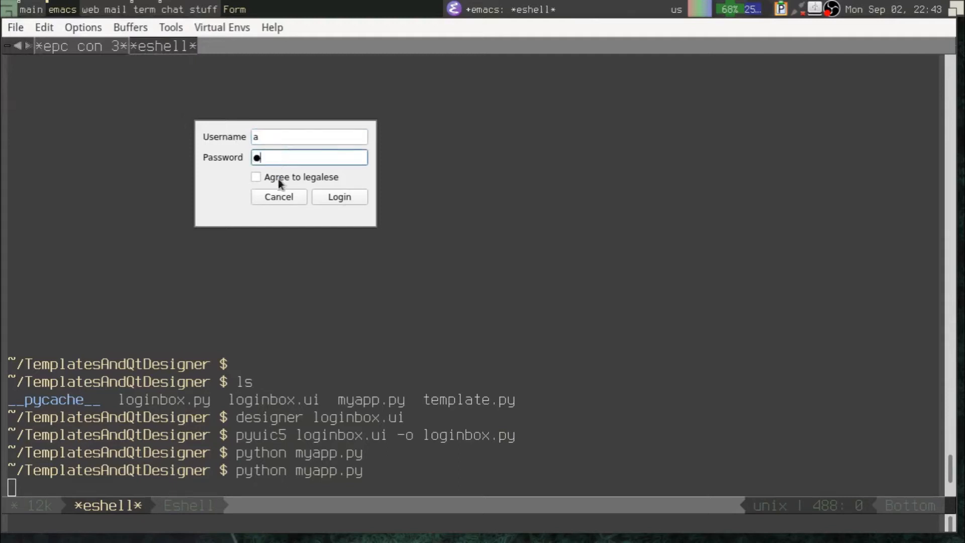
left_click(256, 177)
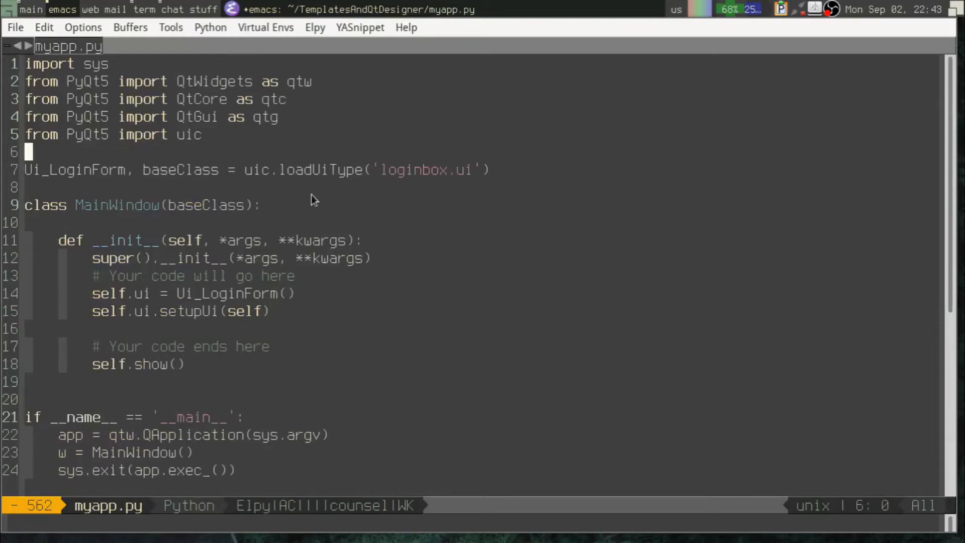
- Add 'from loginbox import Ui_LoginForm' on line 6 of myapp.py
type("from login")
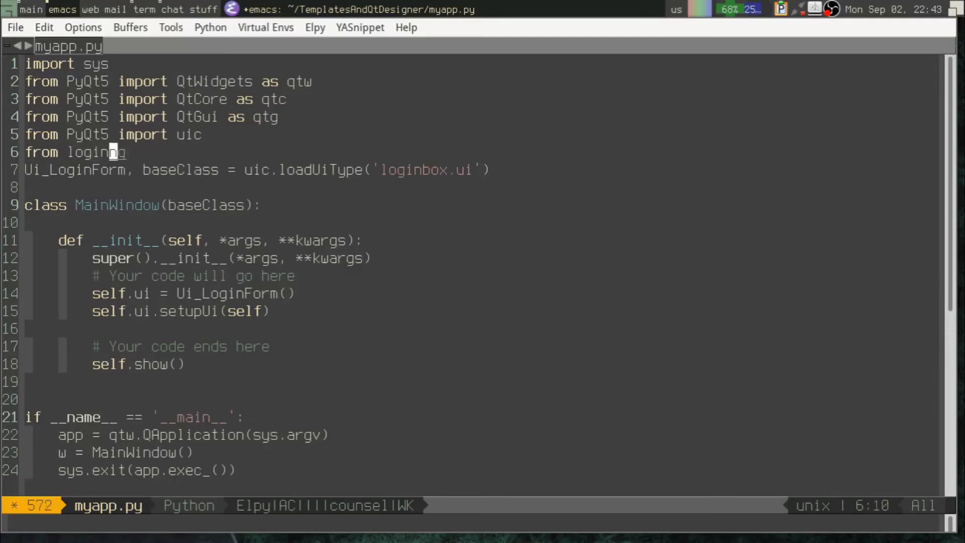
type("box import")
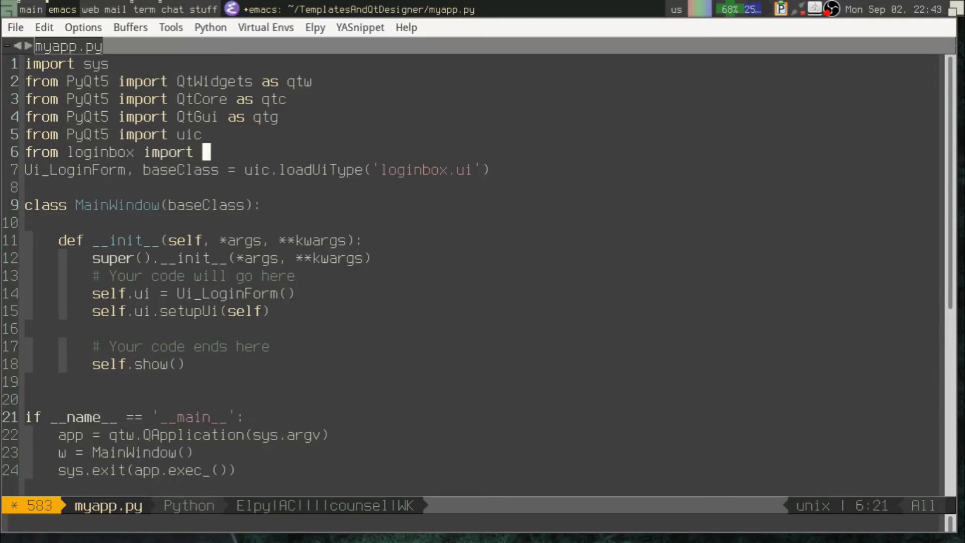
type("Ui")
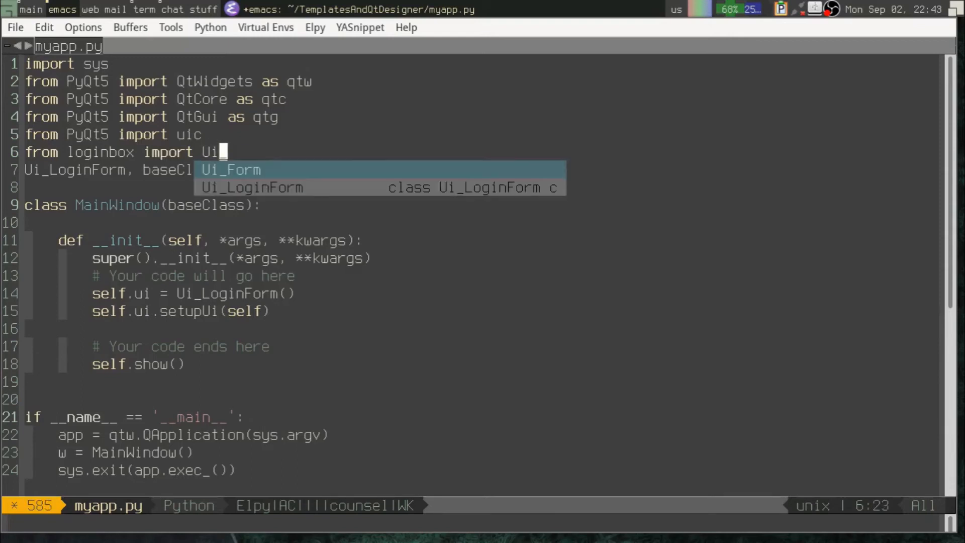
left_click(251, 187)
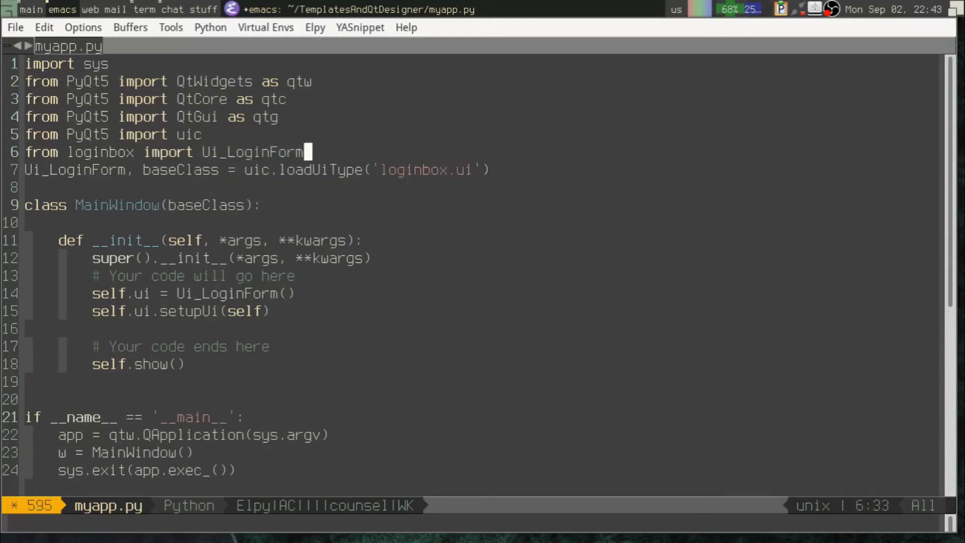
key("Return")
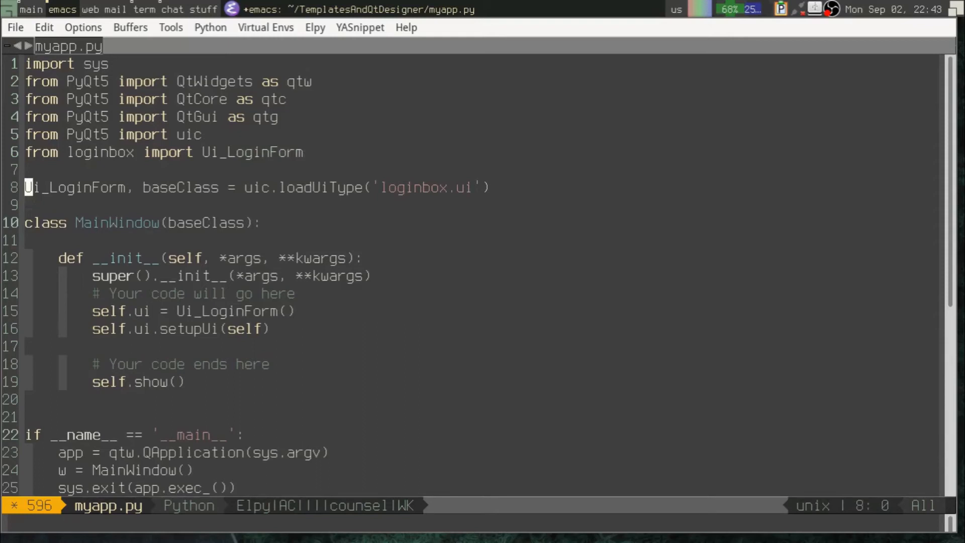
- Remove the blank line after the setupUi call, before the 'Your code ends here' comment
left_click(442, 188)
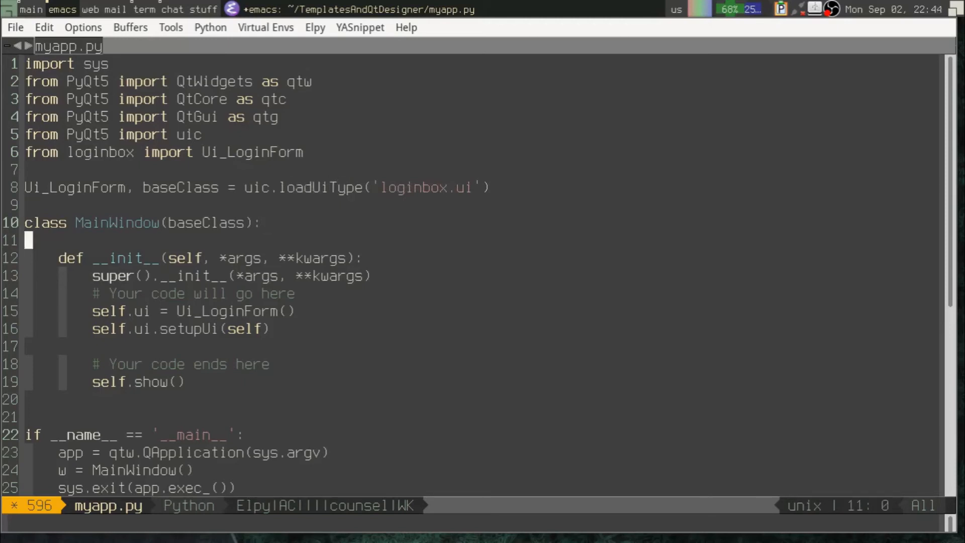
left_click(271, 364)
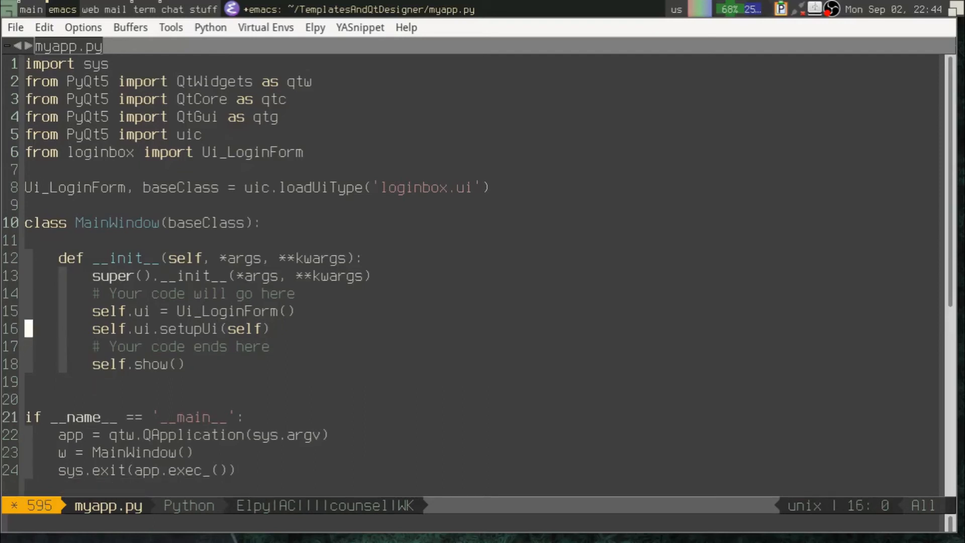
key("up")
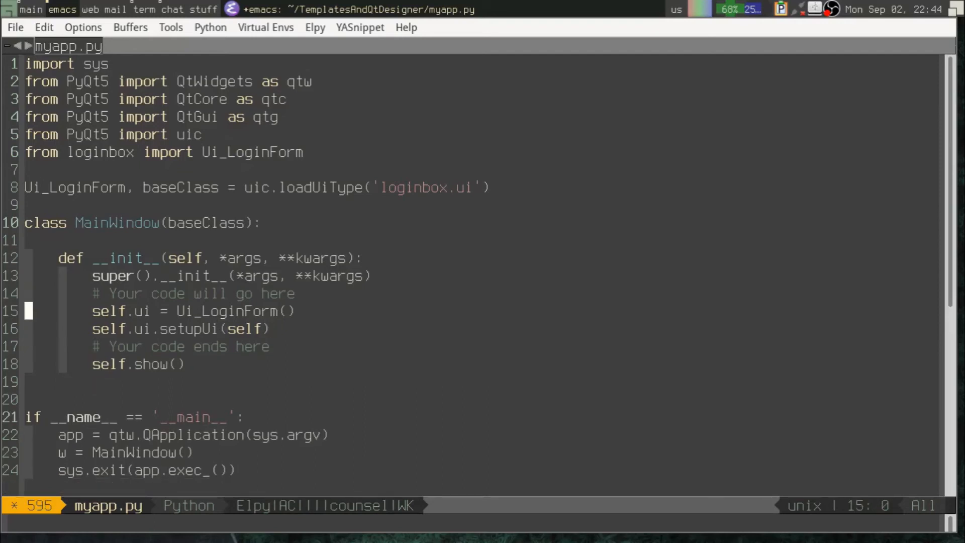